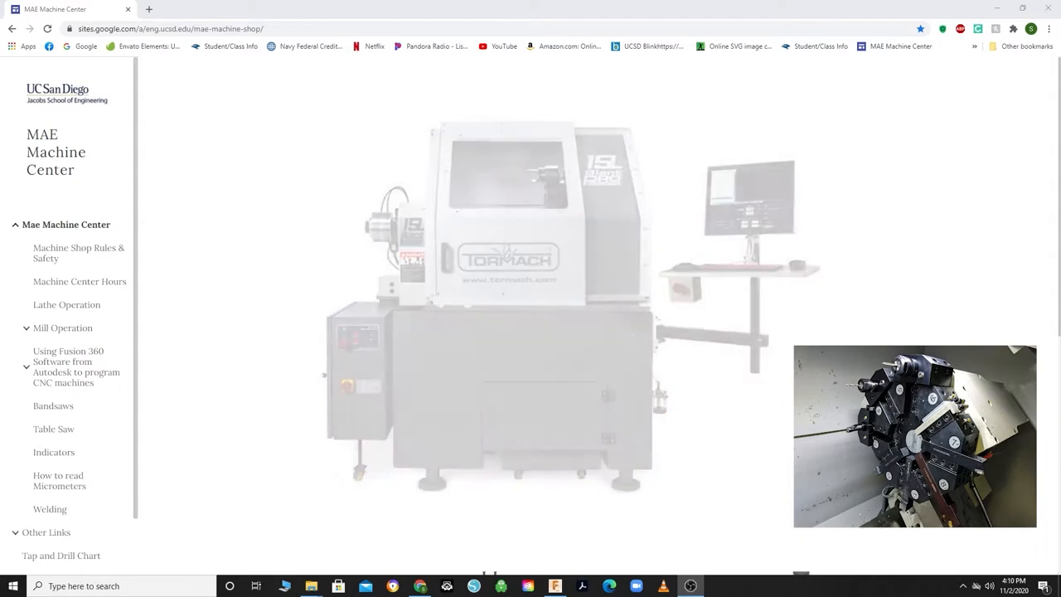
Open the Google Sites page on programming CNC machines with Fusion 360 and reach its download links.
click(915, 435)
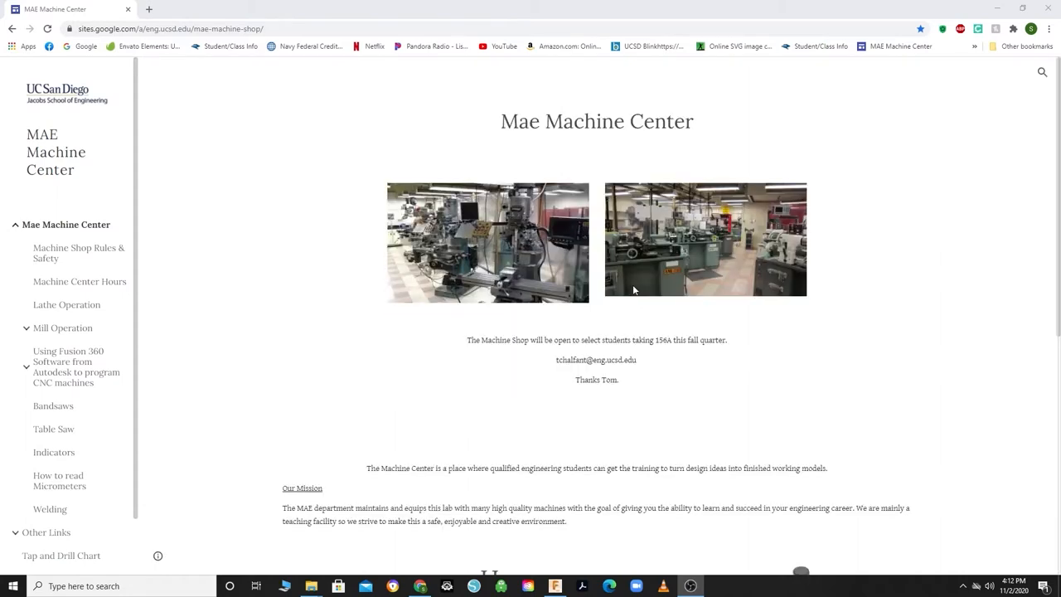
mouse_move(265, 230)
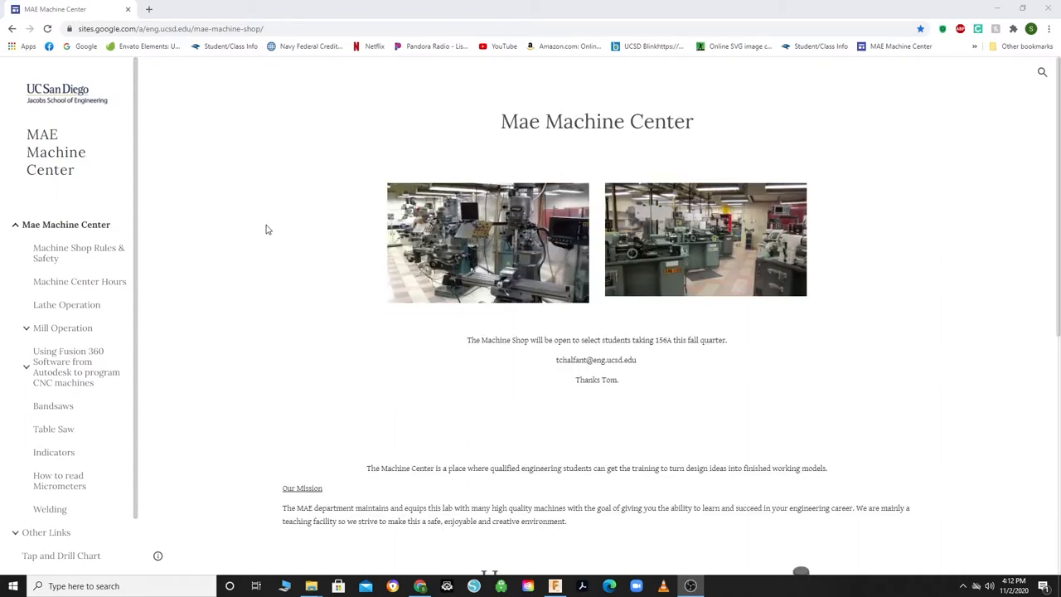
mouse_move(65, 274)
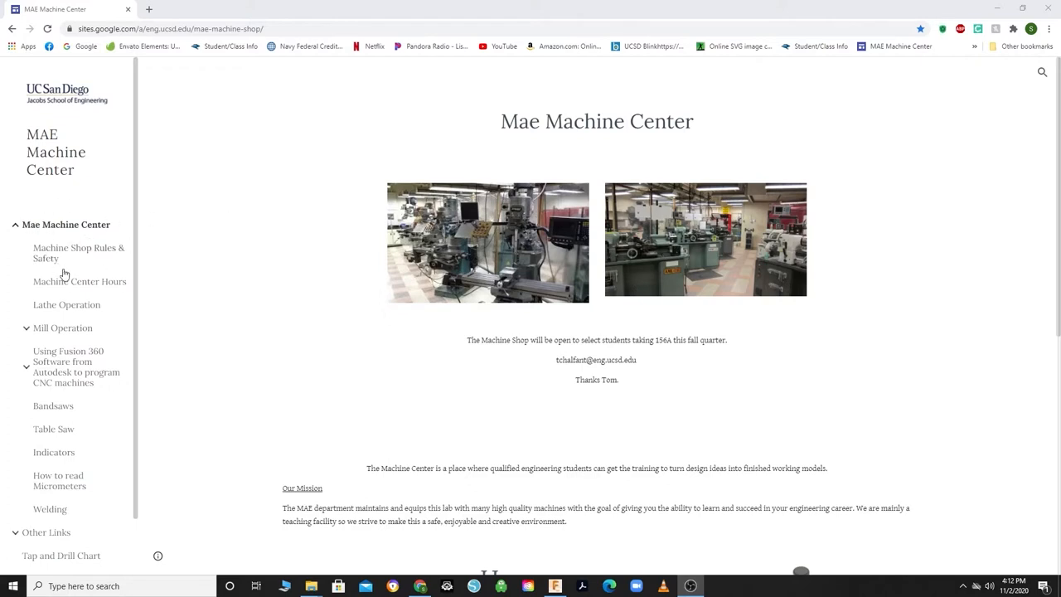
mouse_move(68, 366)
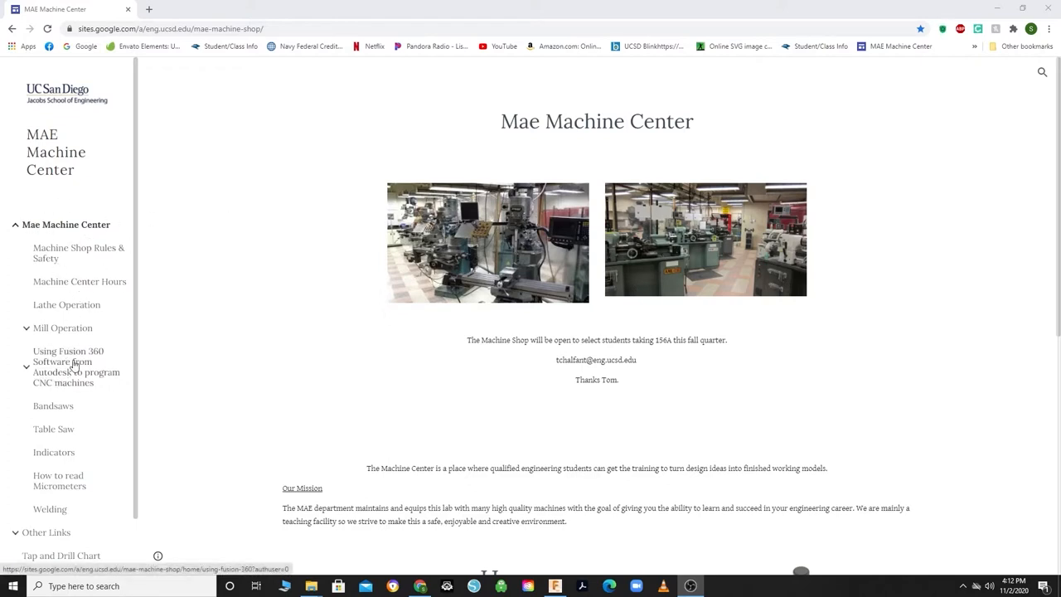
click(76, 366)
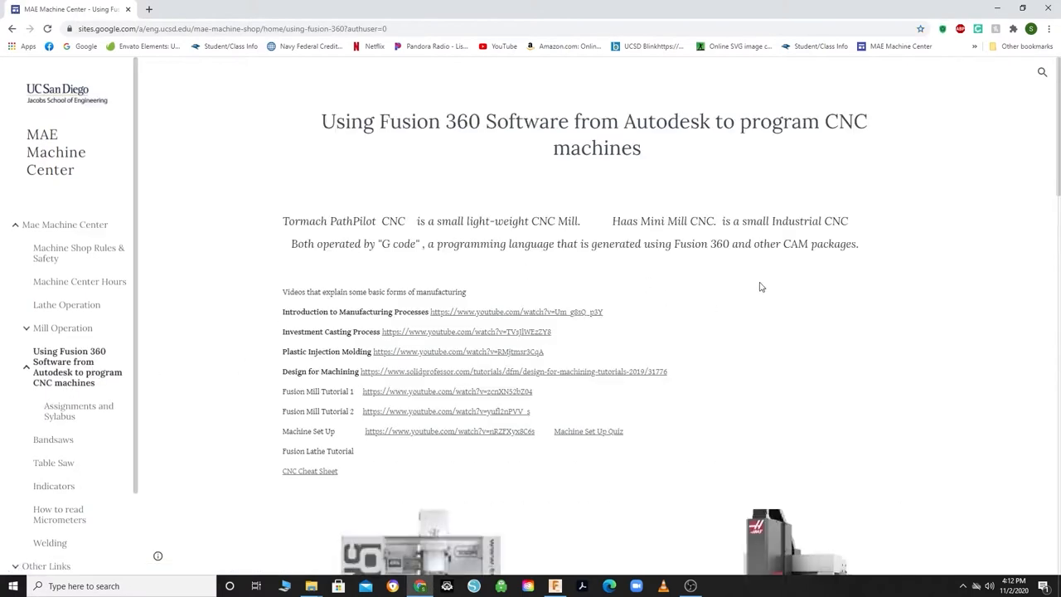
scroll(down, 3)
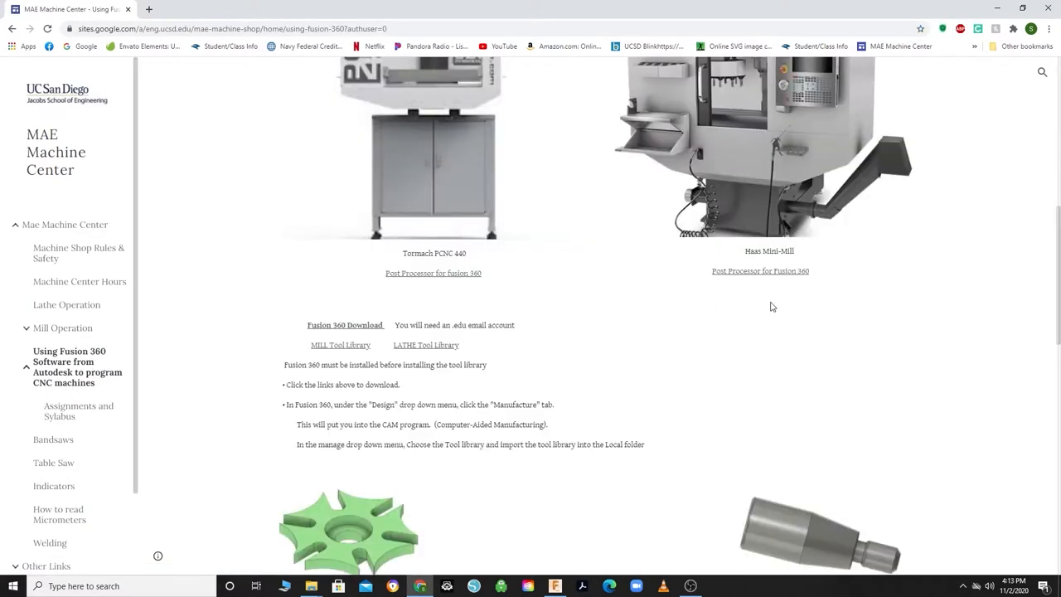
click(425, 345)
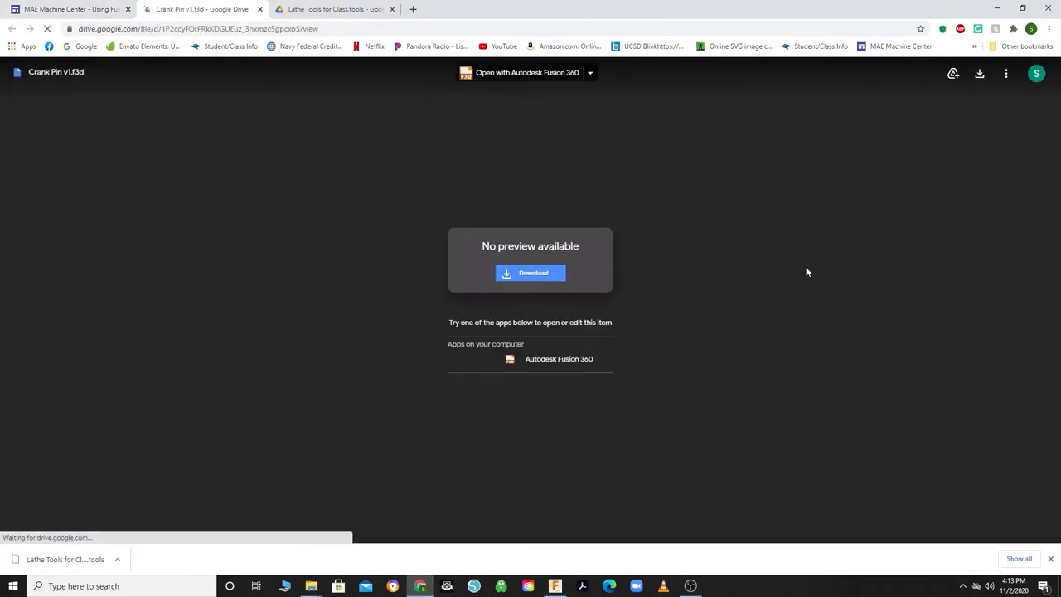
Download Crank Pin v1.f3d and the Tormach PathPilot turning post processor from Google Drive.
click(70, 9)
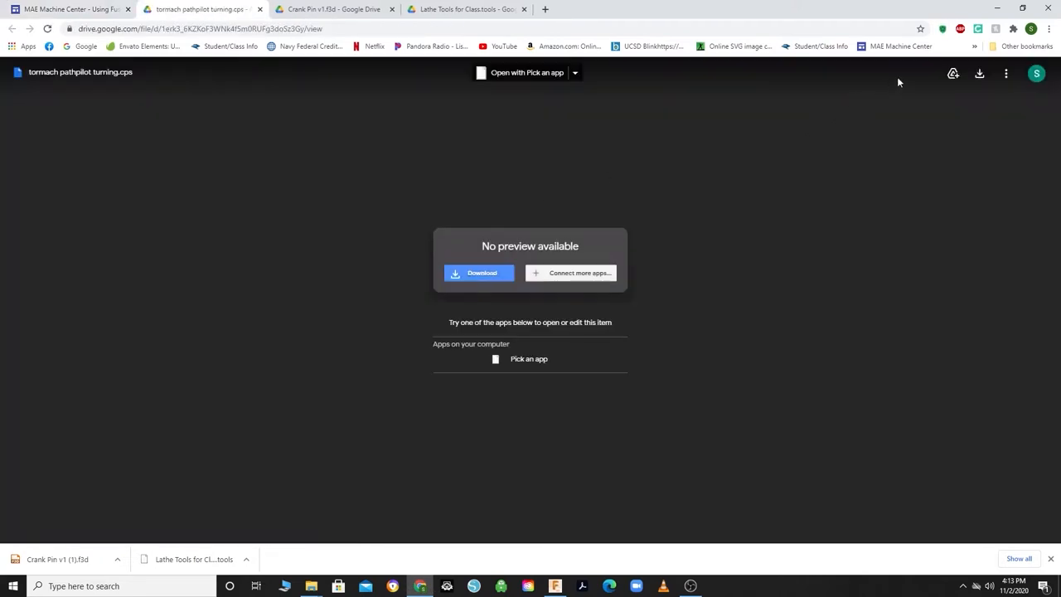
click(478, 273)
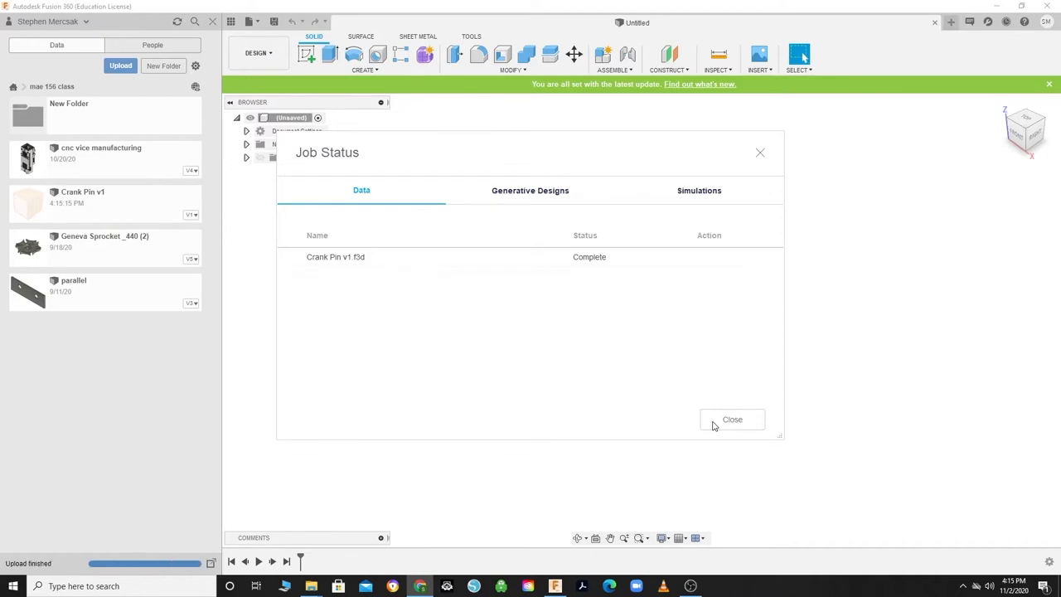
Dismiss the upload status, open Crank Pin v1 from the Data Panel, then close the panel.
click(732, 420)
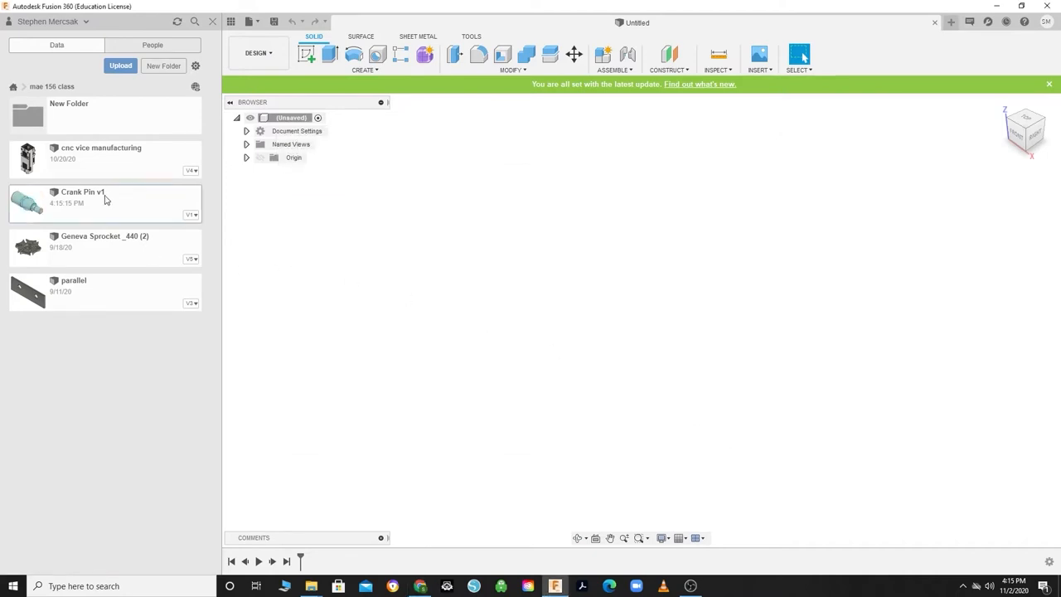
double_click(83, 197)
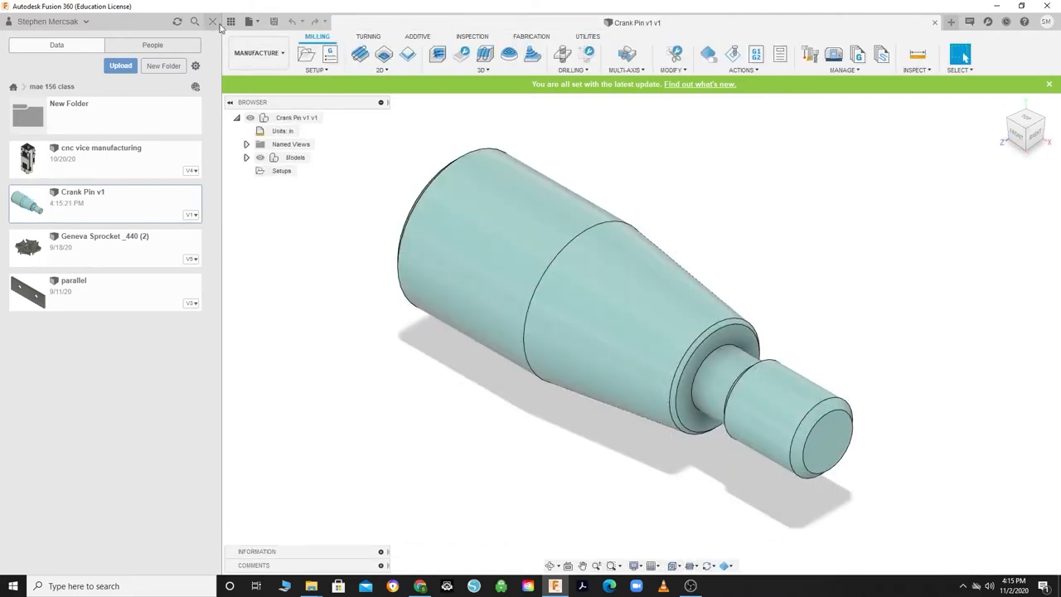
click(213, 22)
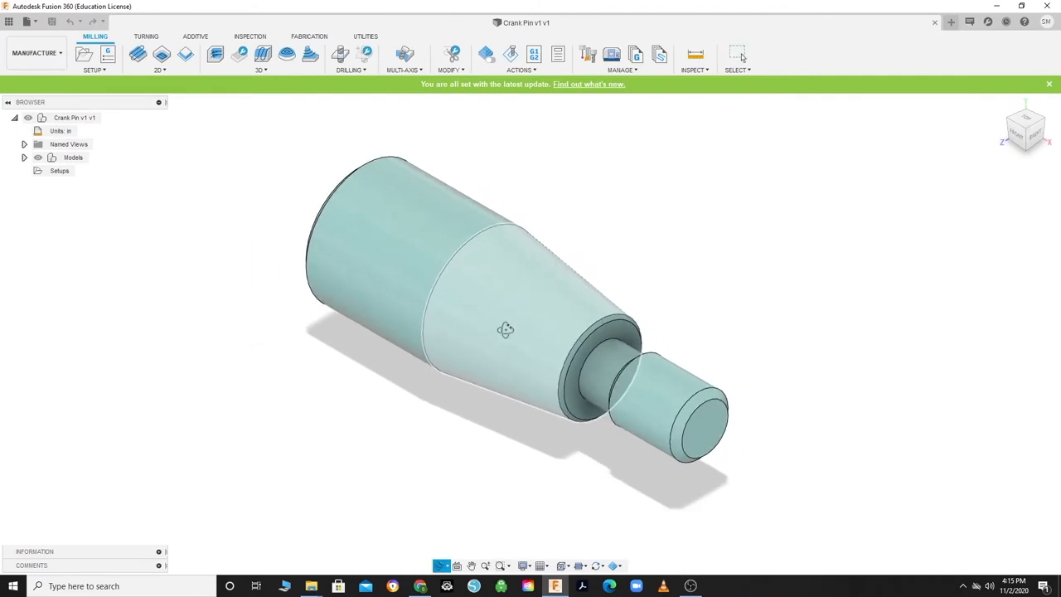
Orbit the crank pin model to inspect its stepped turned shape from both ends.
drag(506, 330, 694, 429)
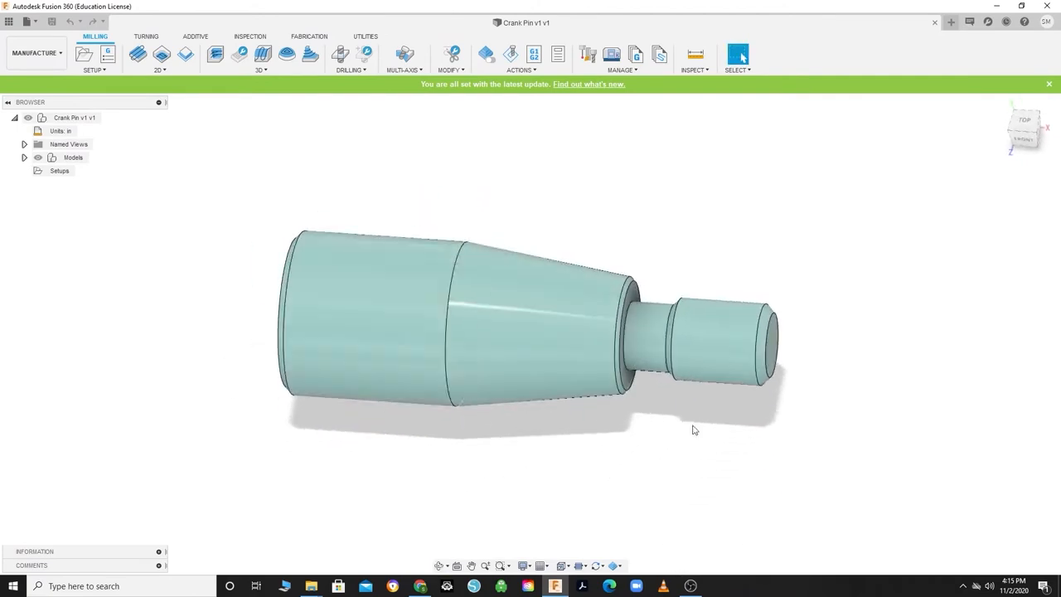
drag(694, 430, 485, 496)
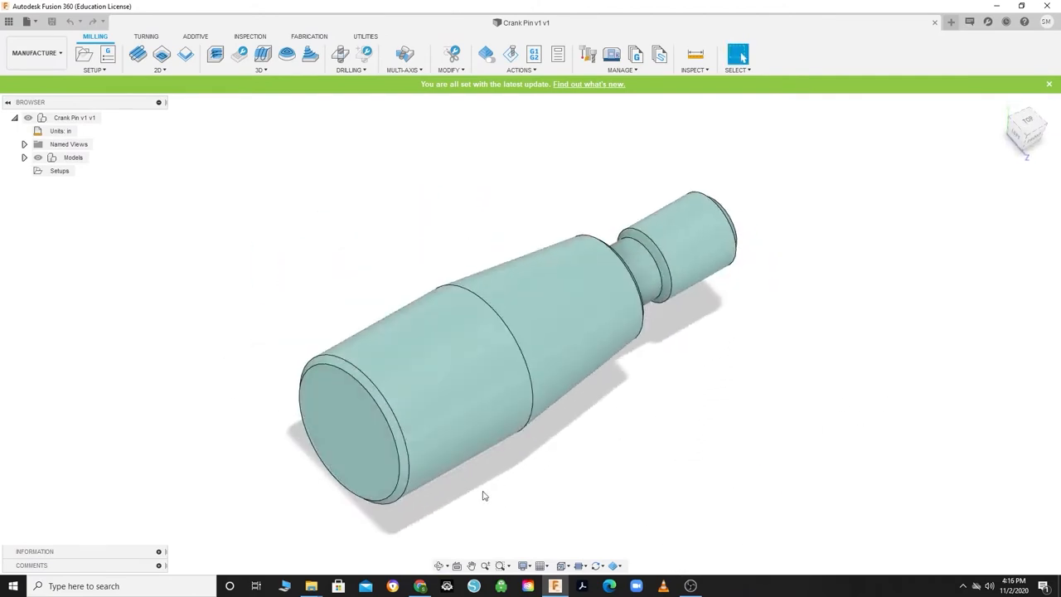
click(348, 421)
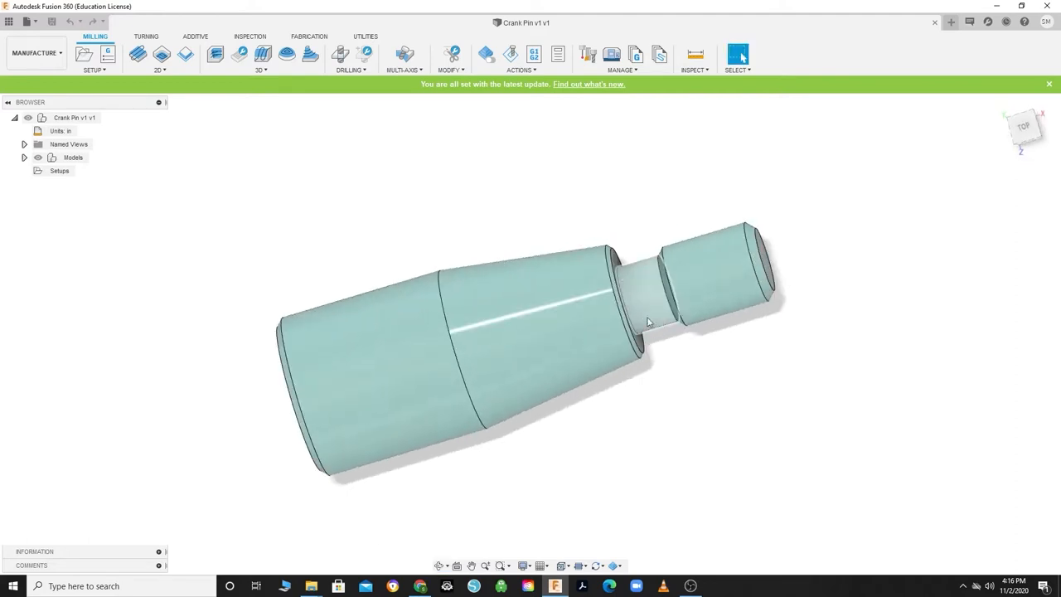
mouse_move(661, 297)
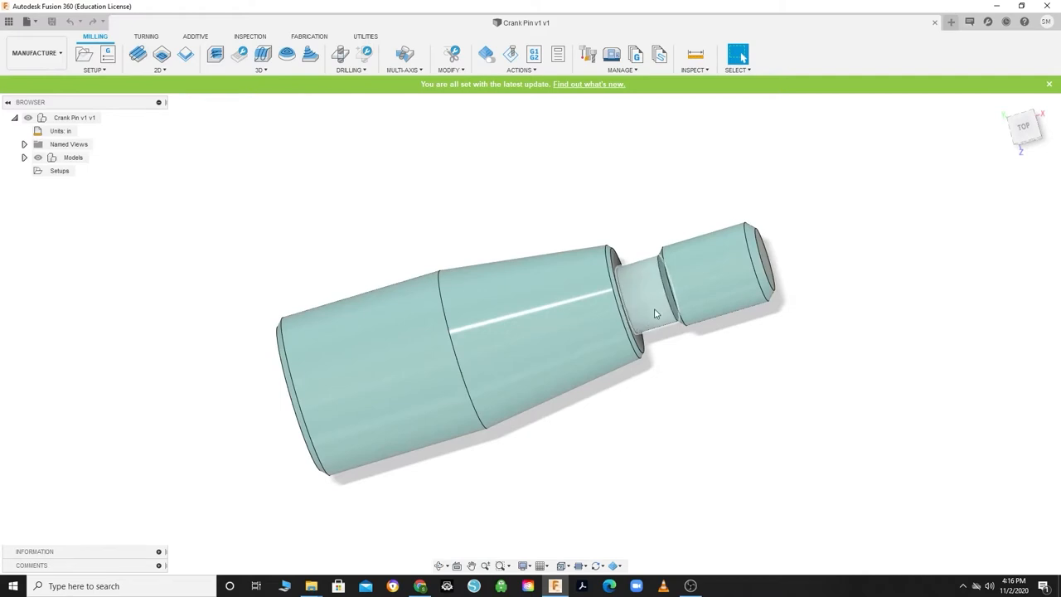
mouse_move(656, 304)
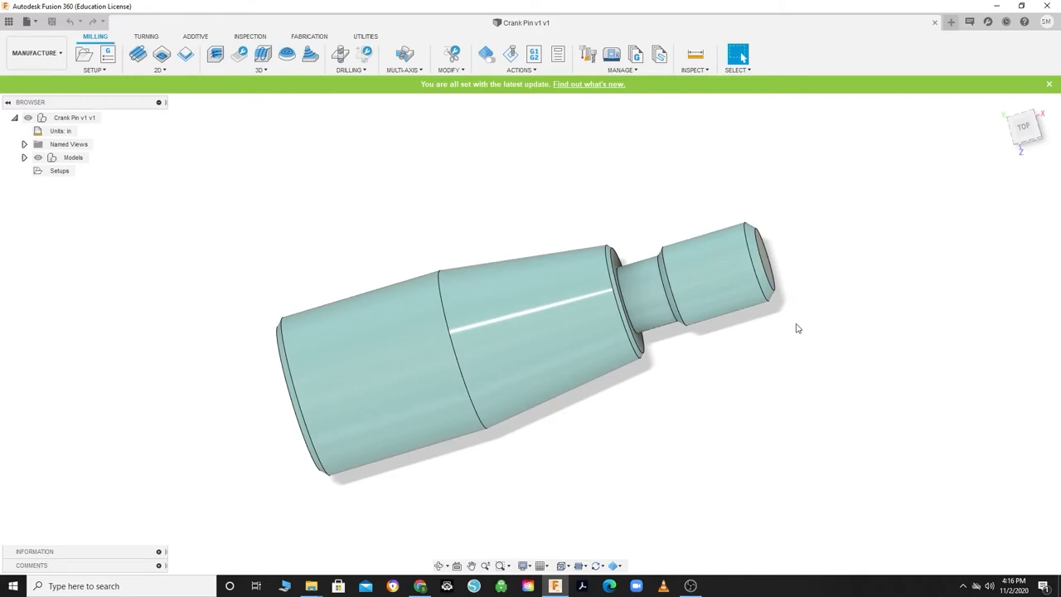
Start a new setup with Turning as the operation type.
click(94, 54)
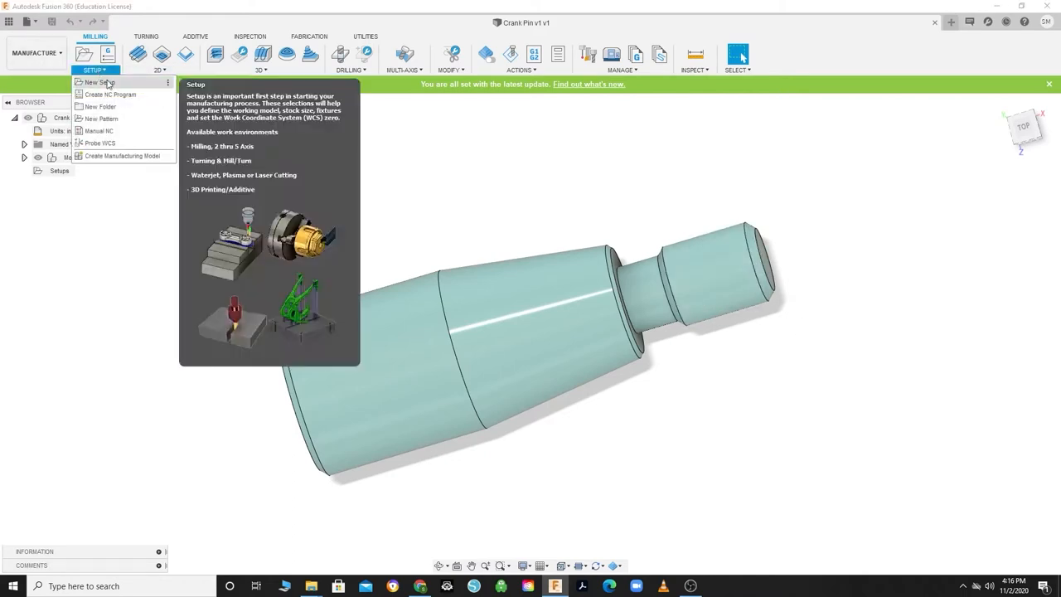
click(99, 82)
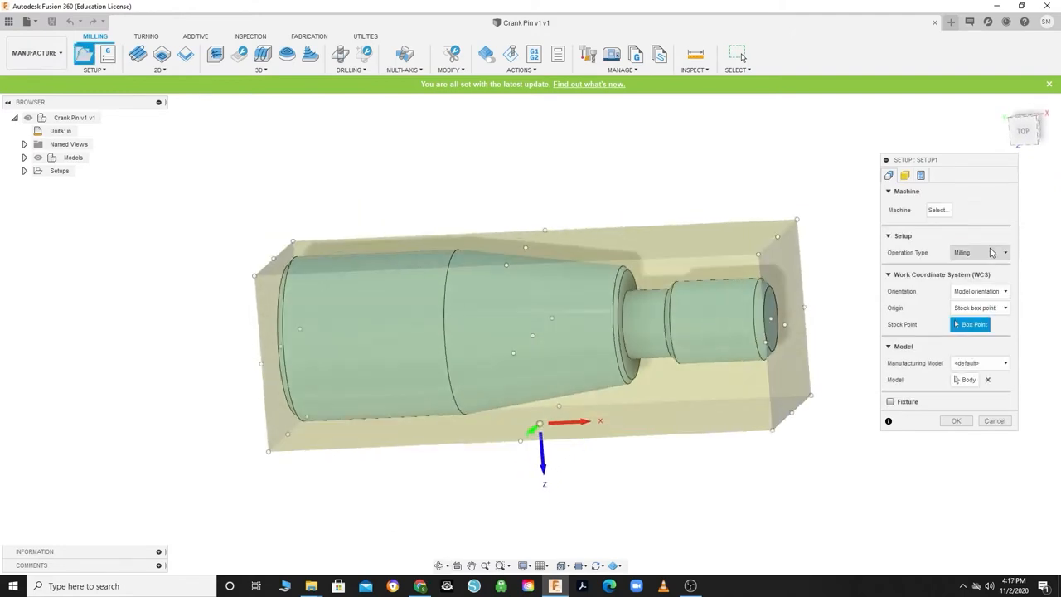
click(1004, 252)
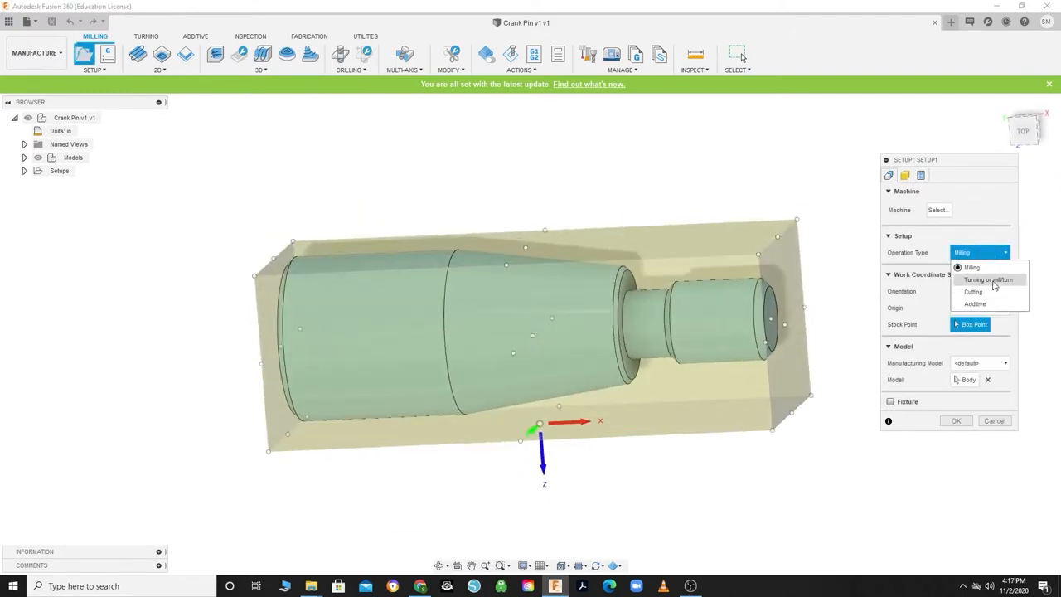
click(989, 279)
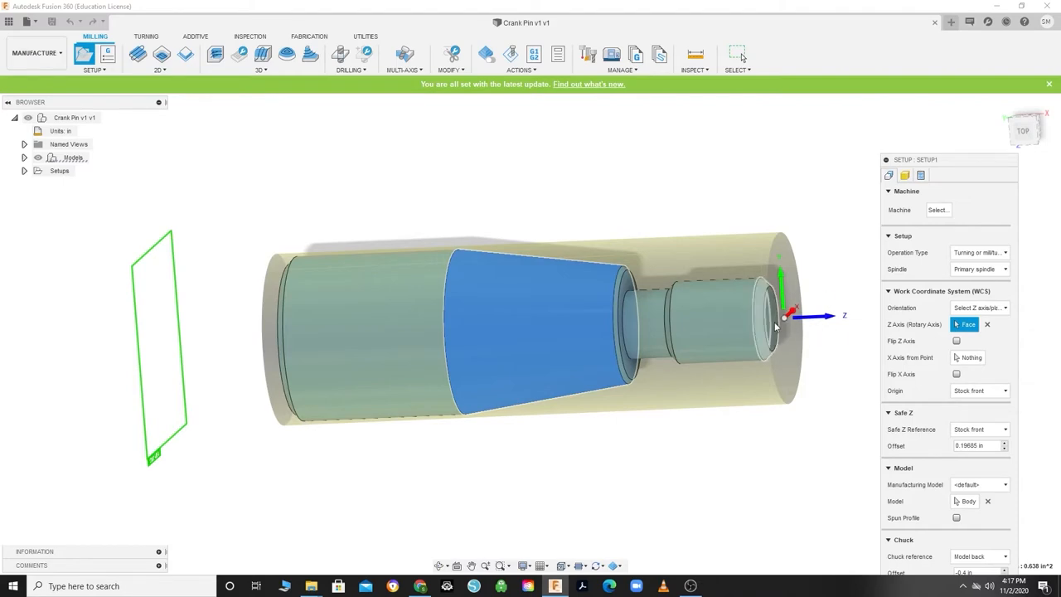
mouse_move(775, 325)
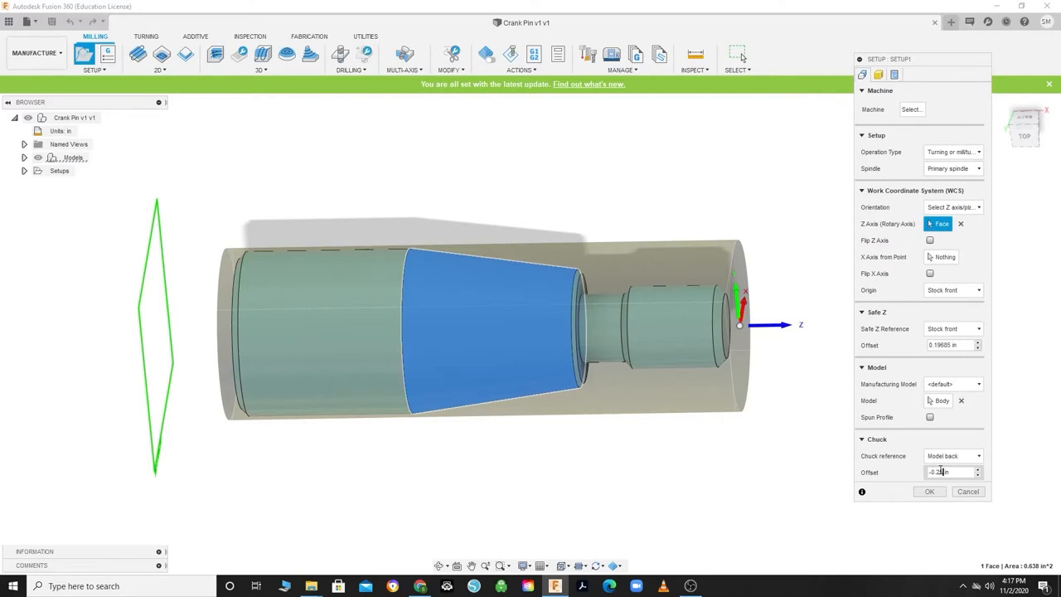
Set stock length to 2 in, offset .02 in from the front, and confirm Setup1.
click(878, 74)
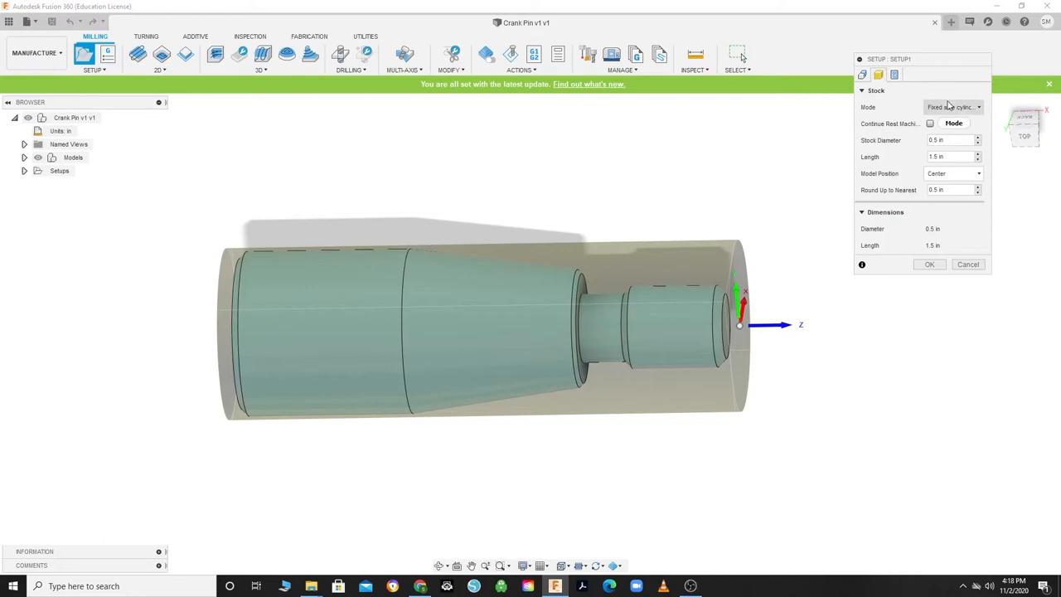
click(949, 139)
text(2)
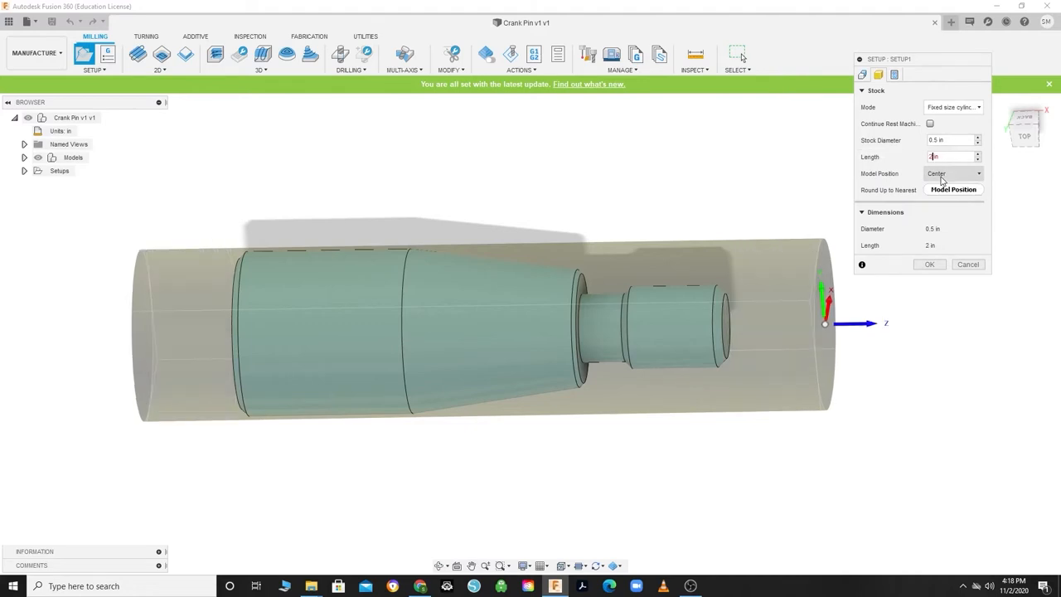
click(953, 173)
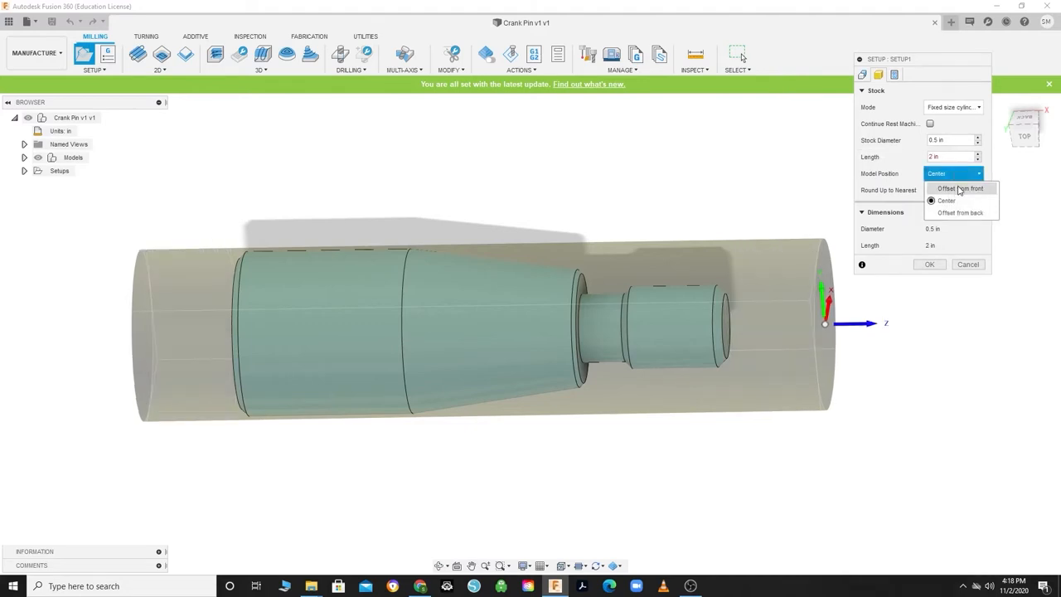
click(960, 188)
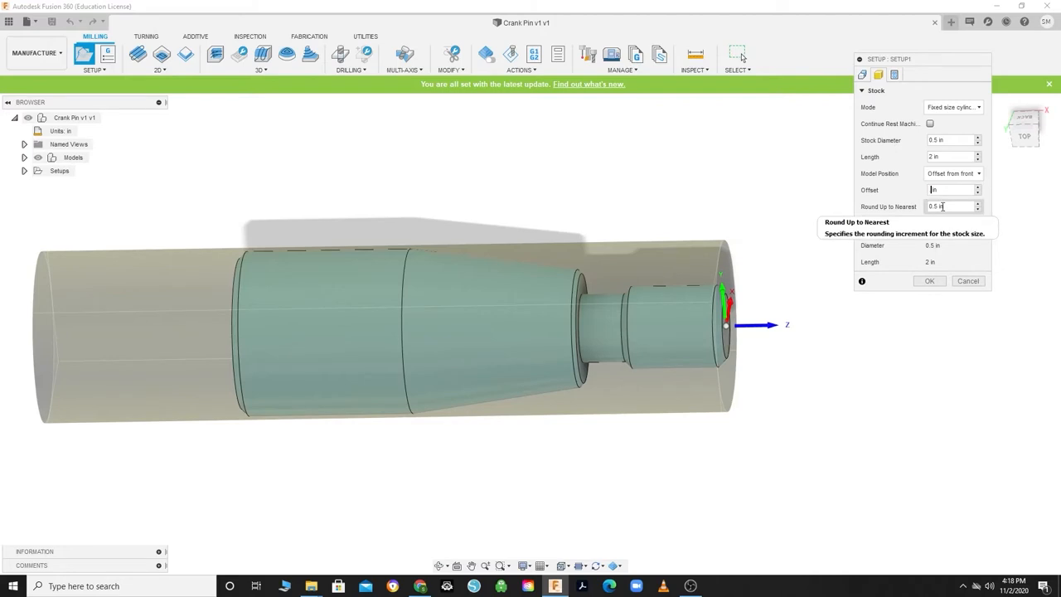
text(.02)
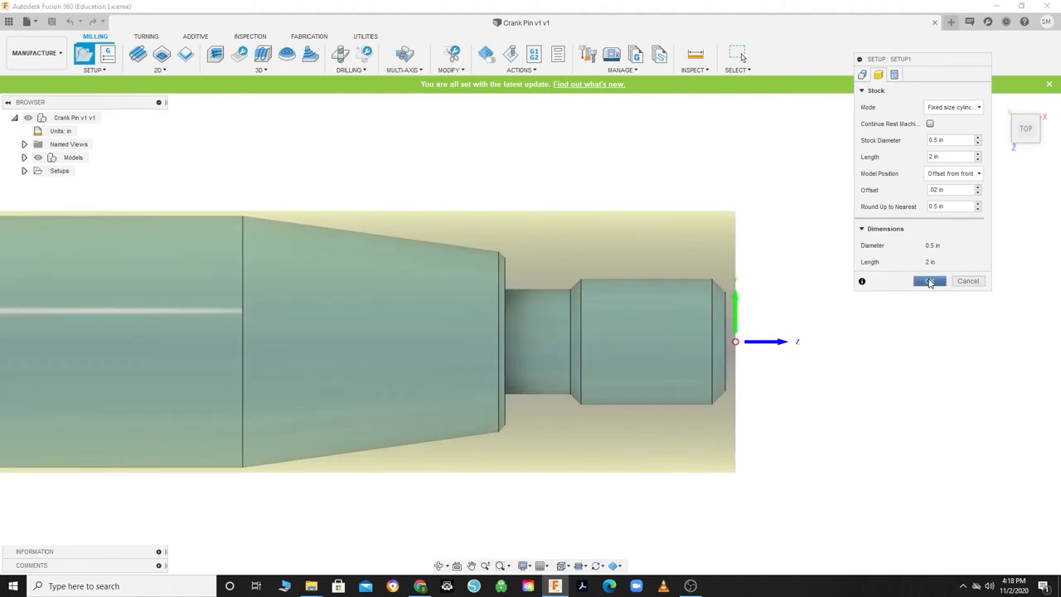
click(929, 281)
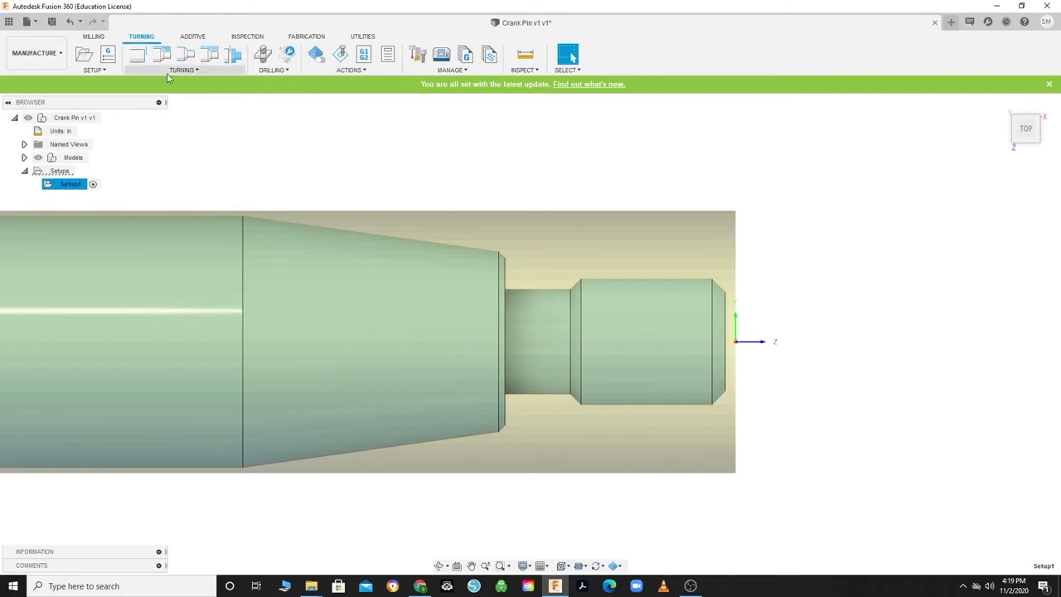
Start a Face operation and import the Lathe Tools for Class library to choose tool #2 DNMT.
click(136, 54)
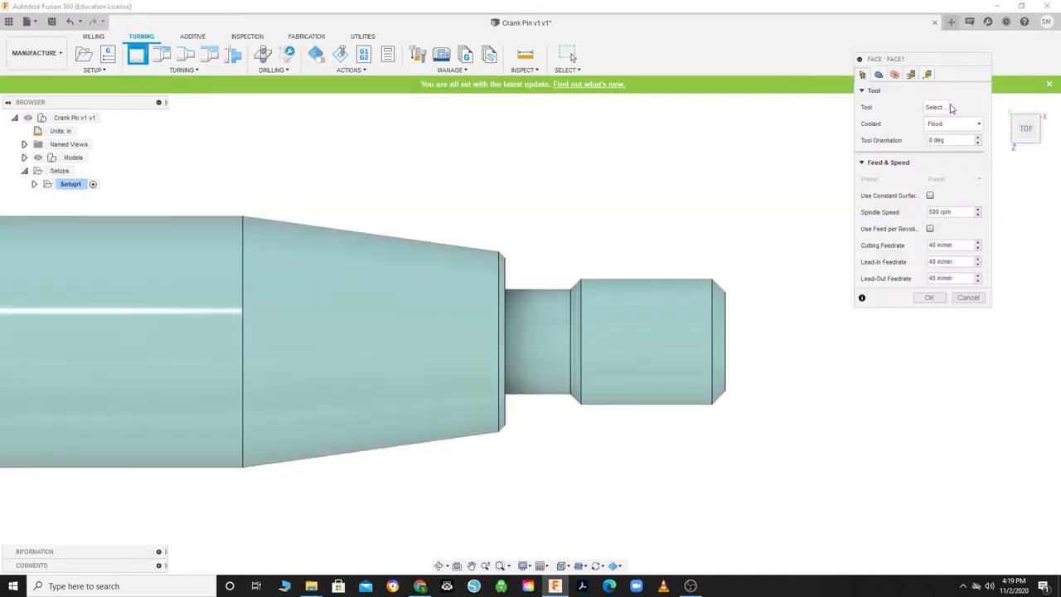
click(935, 106)
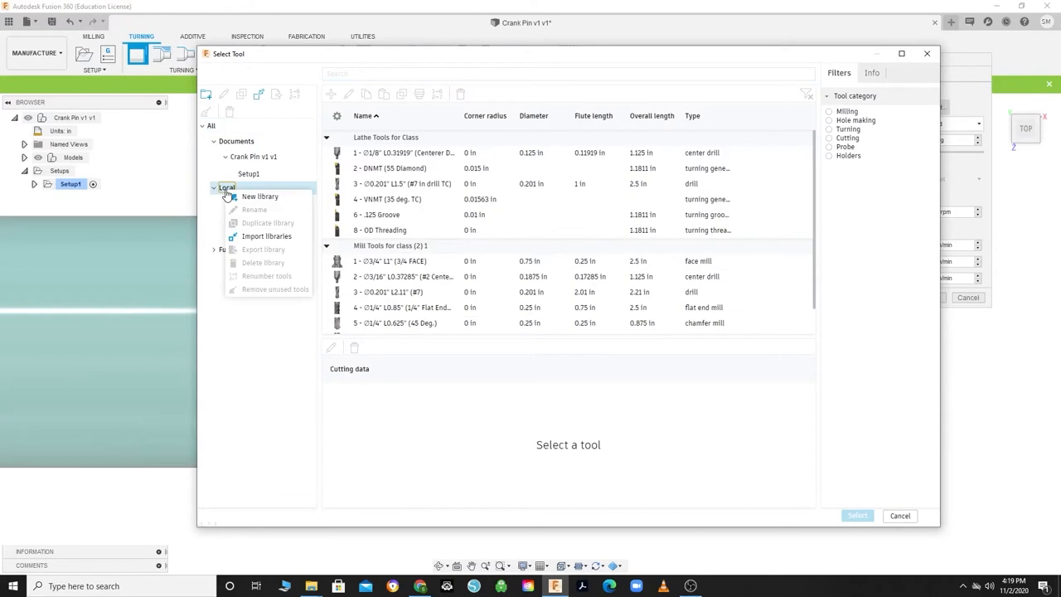
click(267, 236)
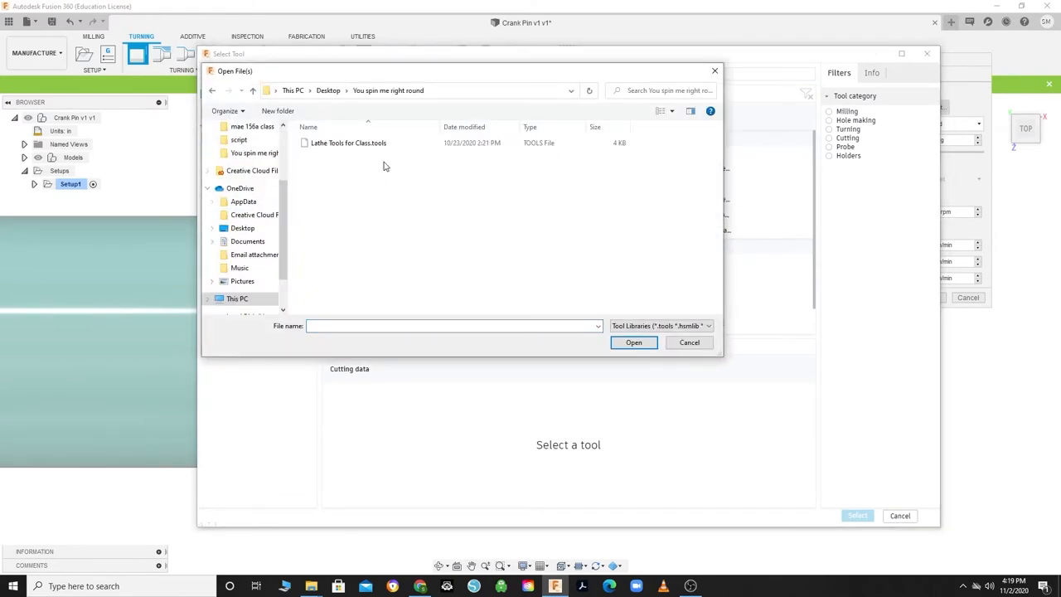
double_click(348, 142)
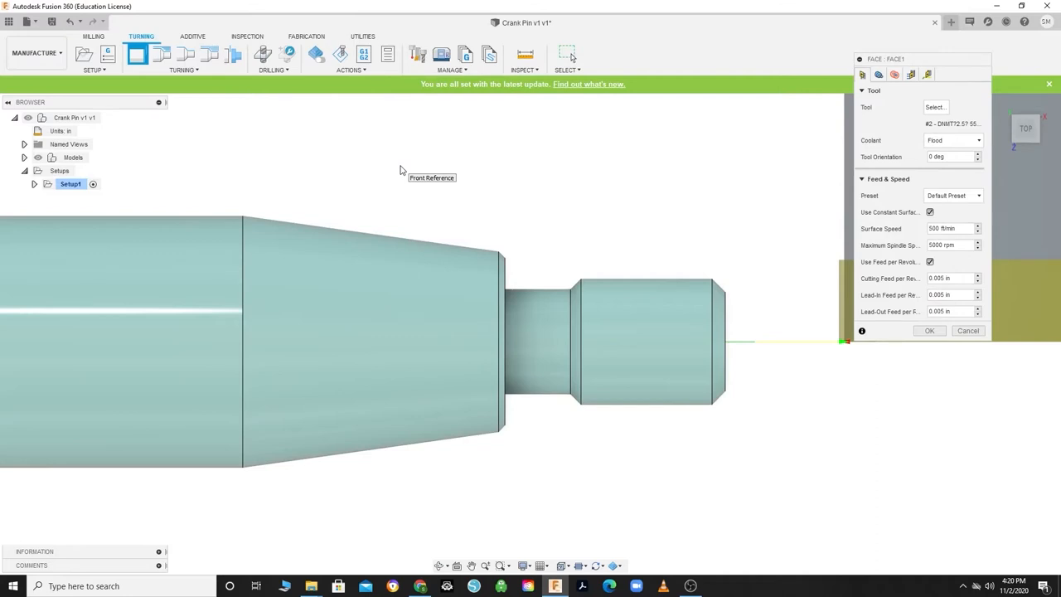
mouse_move(824, 144)
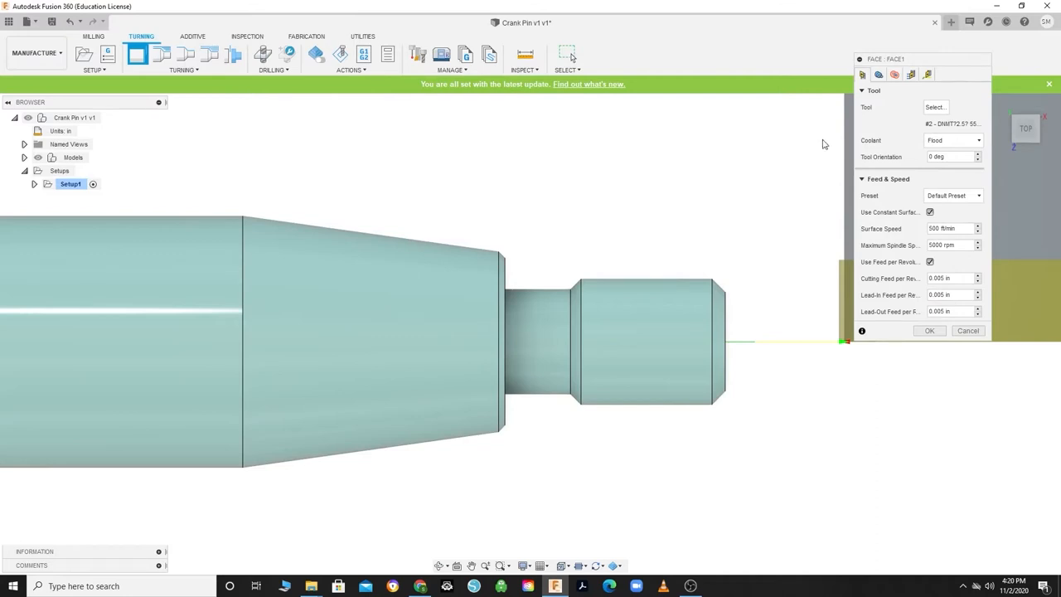
mouse_move(916, 245)
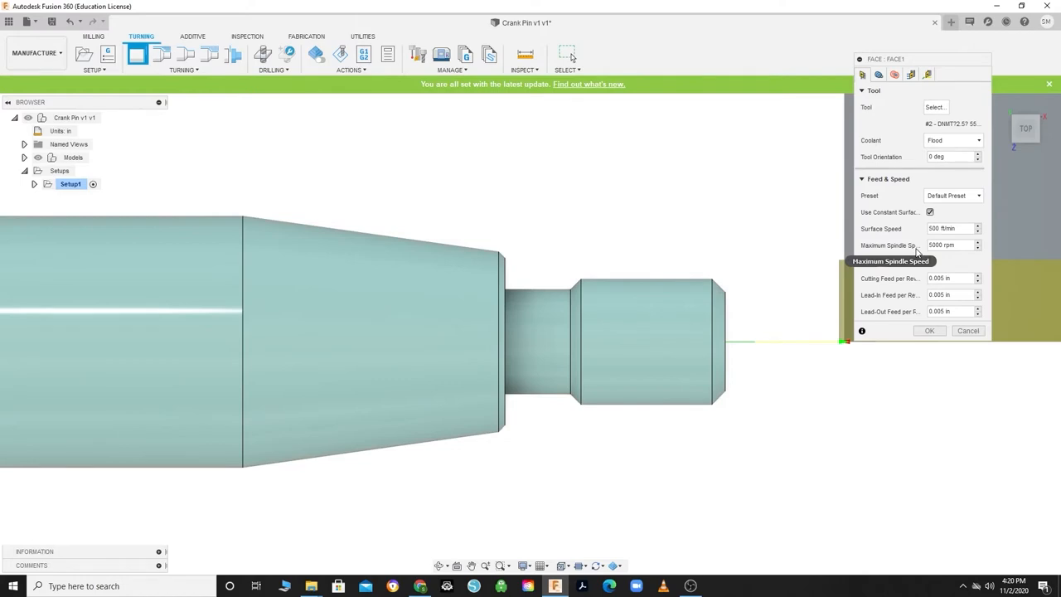
Review the Face dialog's Geometry and remaining settings tabs for the T2 facing cut.
click(878, 75)
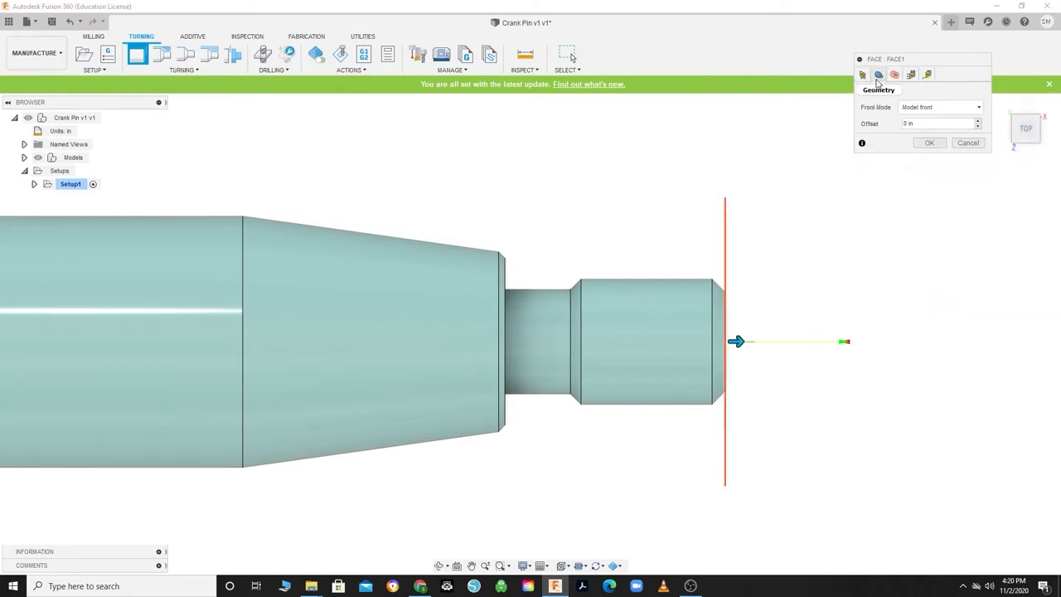
click(538, 340)
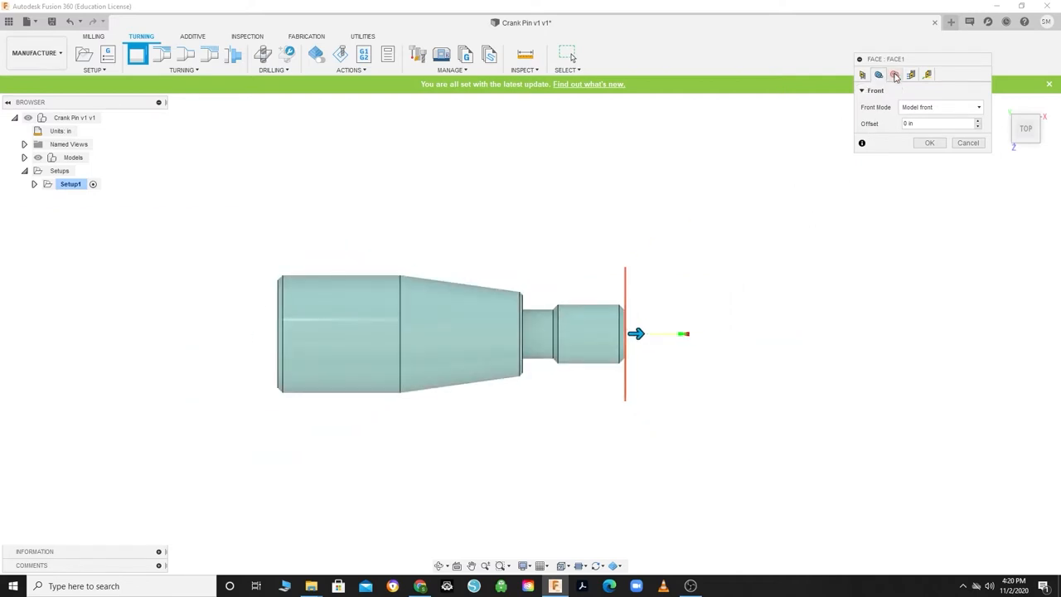
click(894, 74)
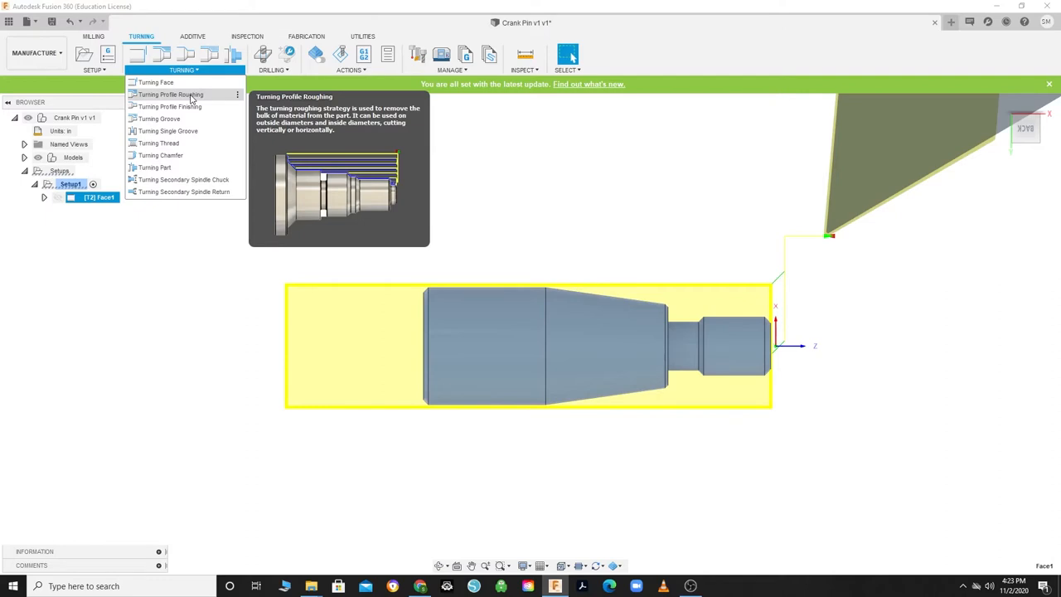
Add Profile Roughing with tool T2, checking Radii and setting stock to leave on Passes.
click(170, 93)
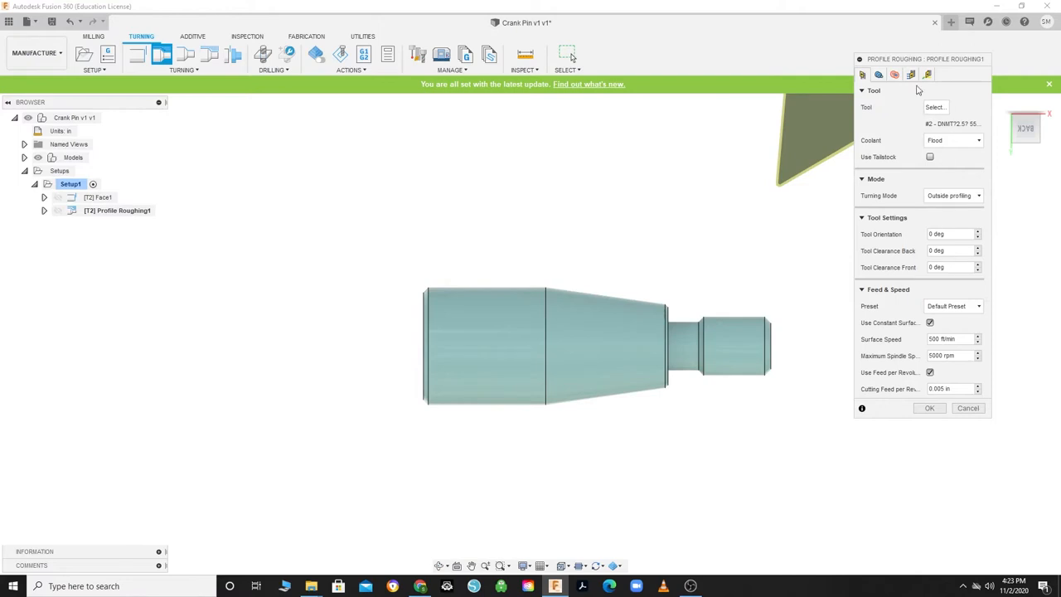
click(879, 75)
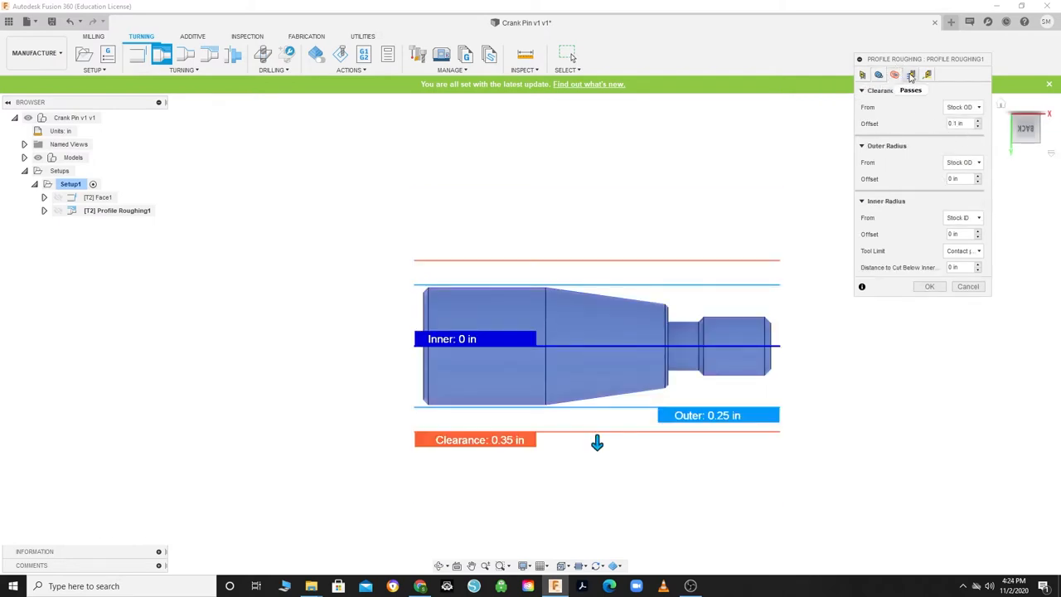
click(911, 74)
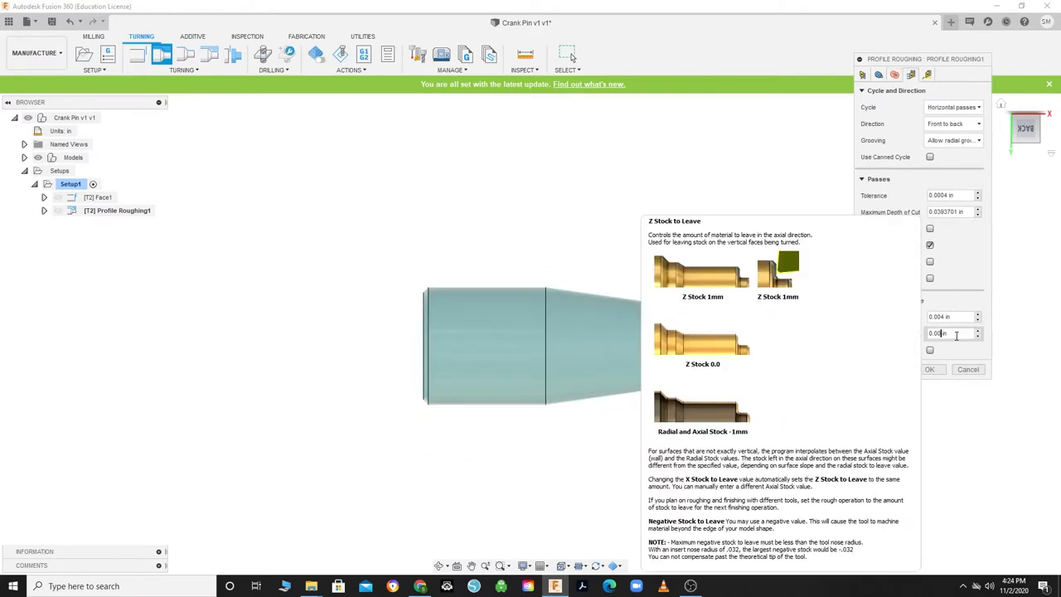
click(929, 368)
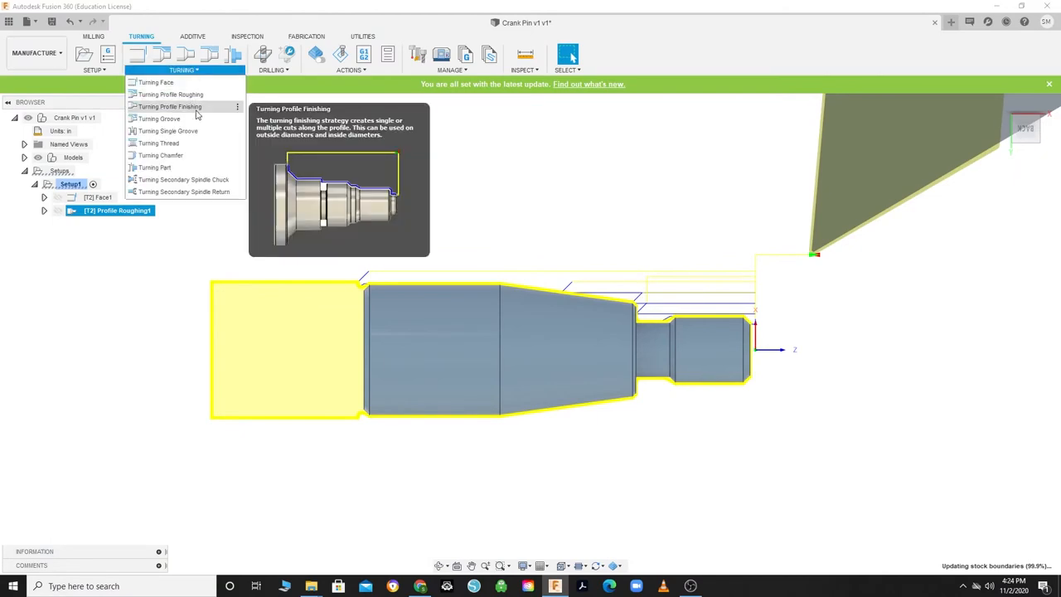
Create Profile Finishing with tool #4 VNMT at 350 ft/min and a spring pass.
click(169, 107)
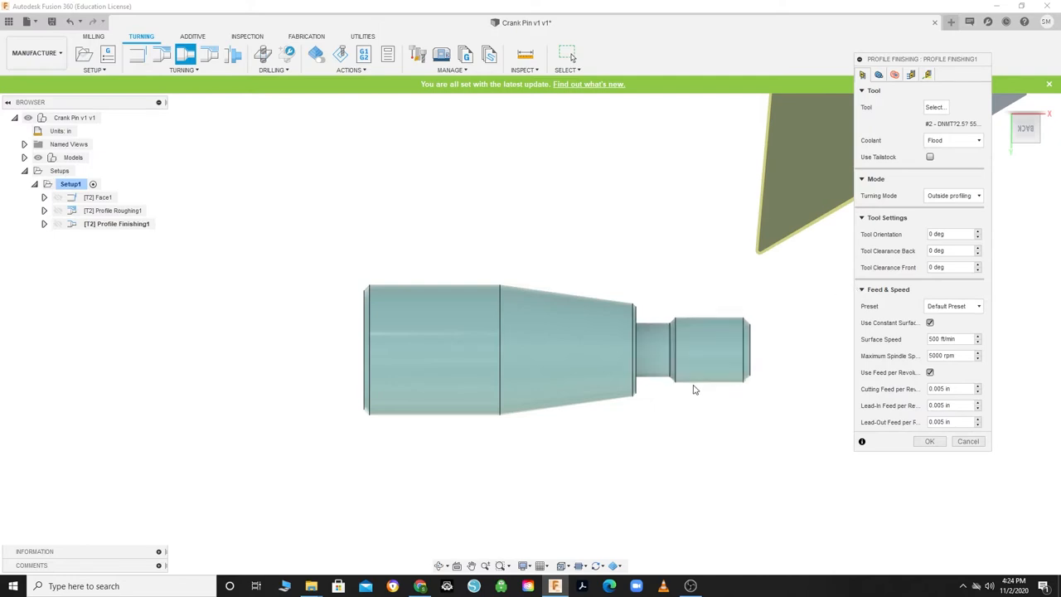
click(935, 106)
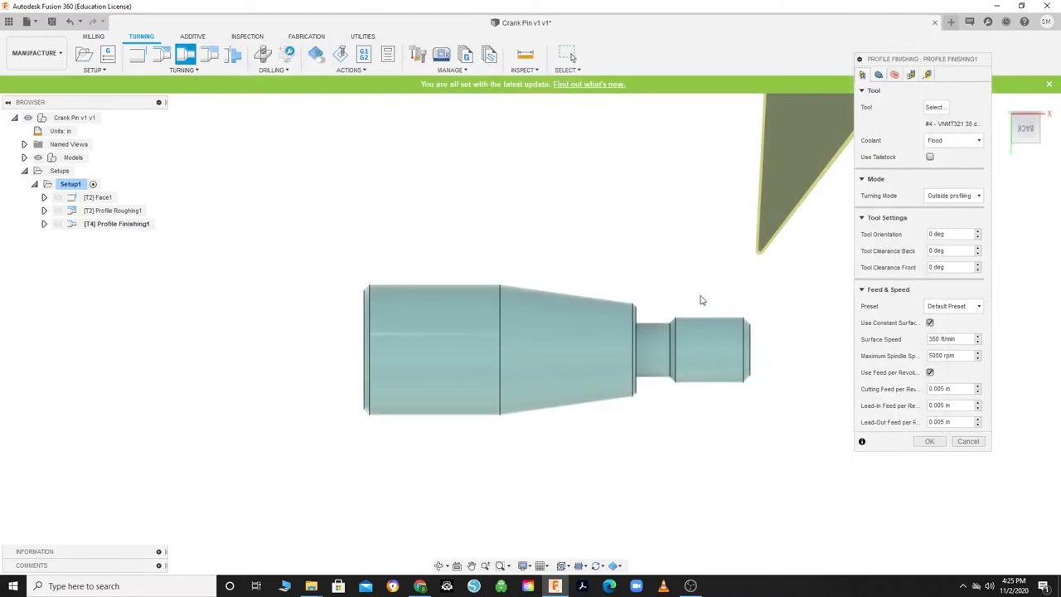
mouse_move(734, 305)
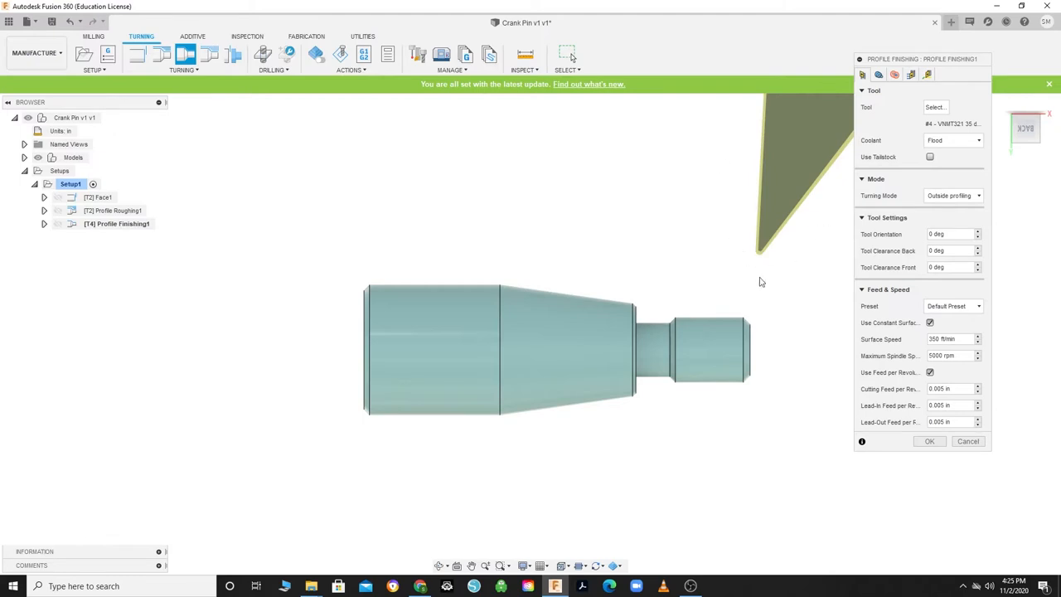
mouse_move(808, 234)
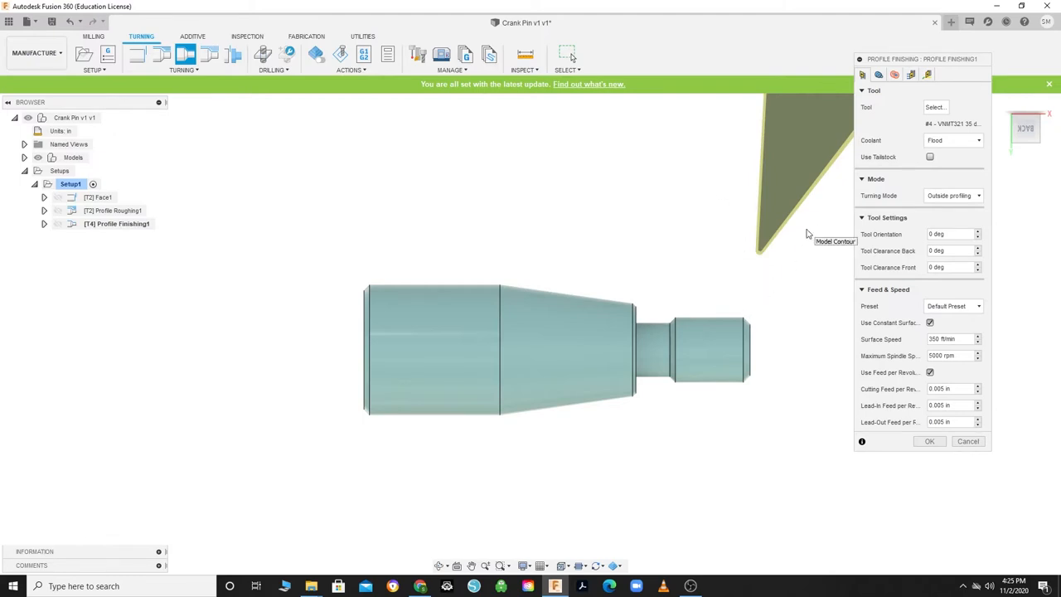
mouse_move(850, 330)
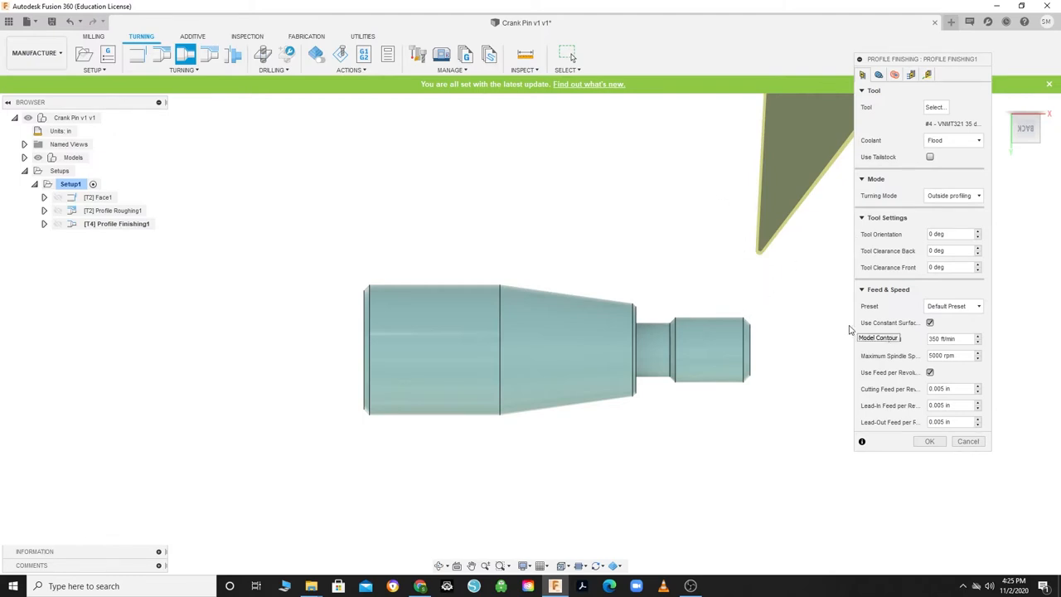
click(879, 74)
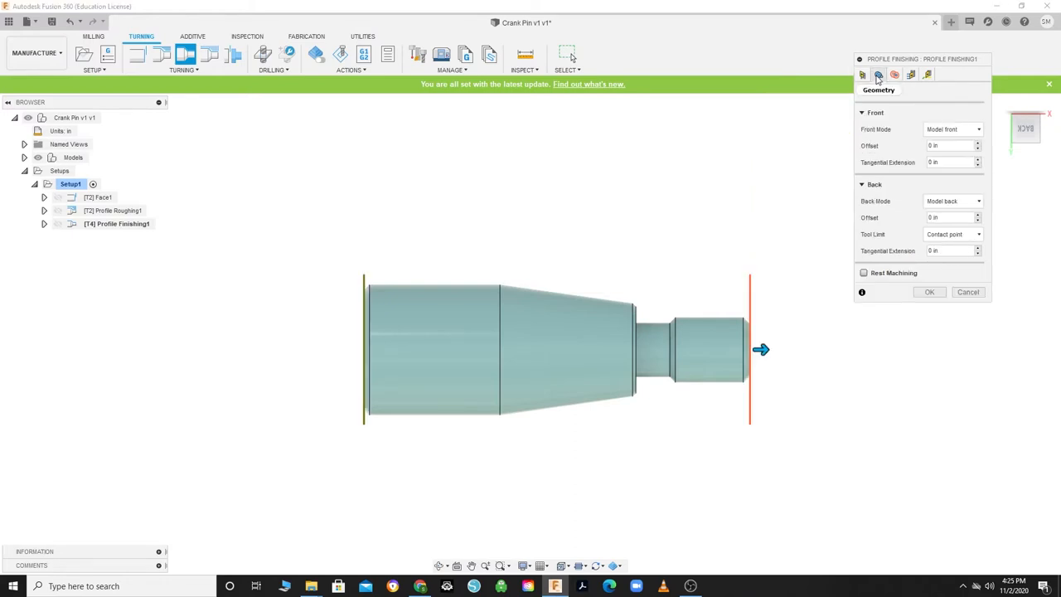
click(862, 75)
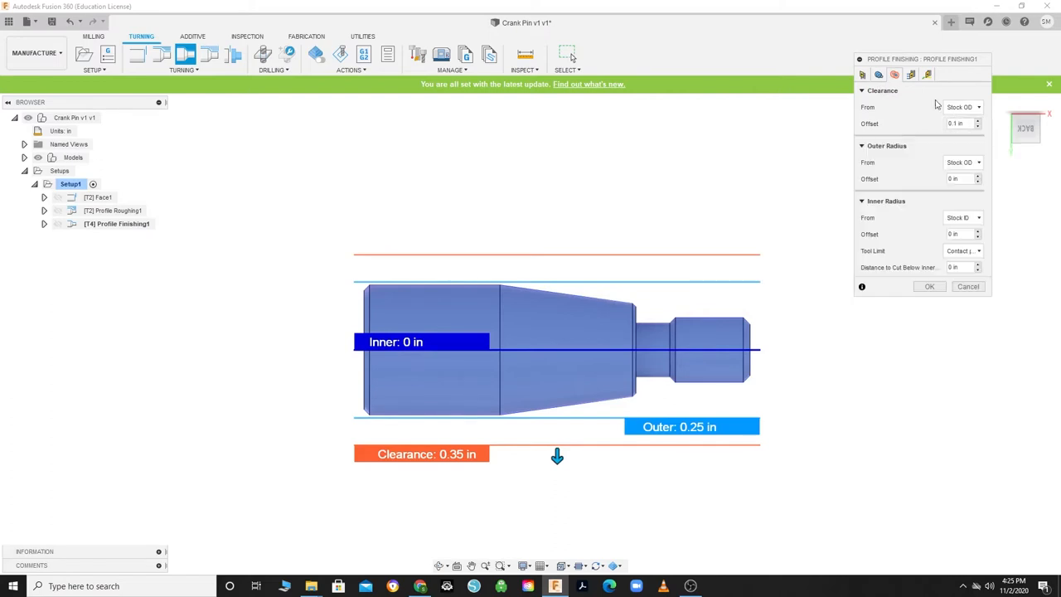
click(912, 75)
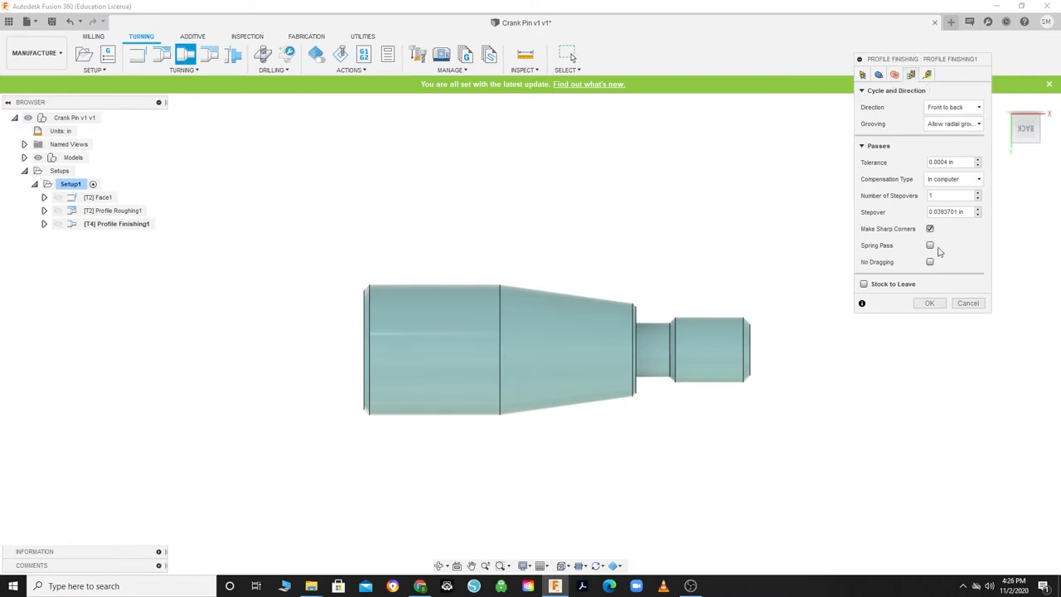
click(930, 245)
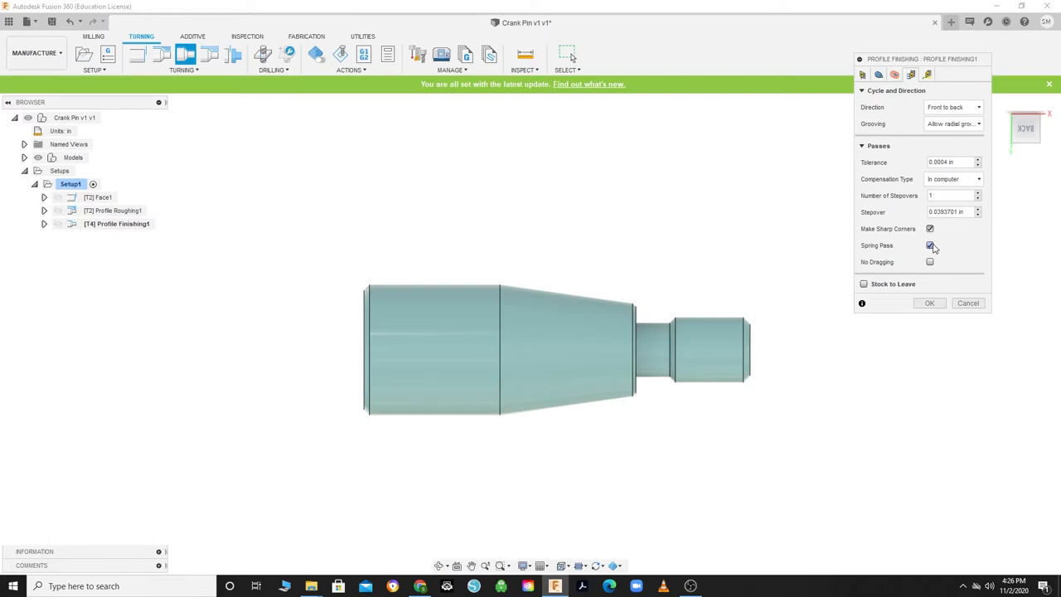
click(929, 245)
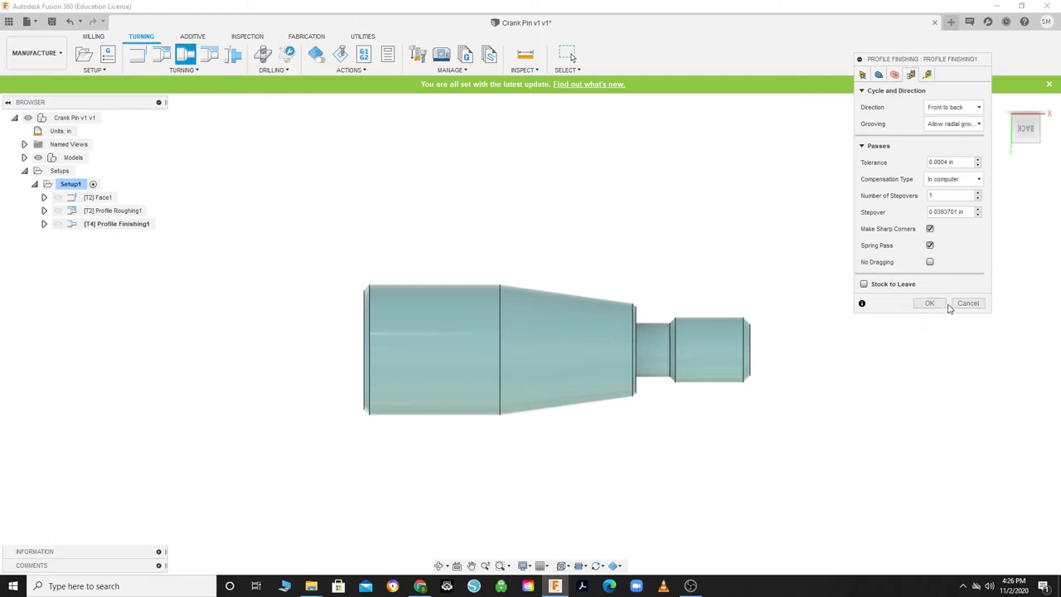
click(929, 302)
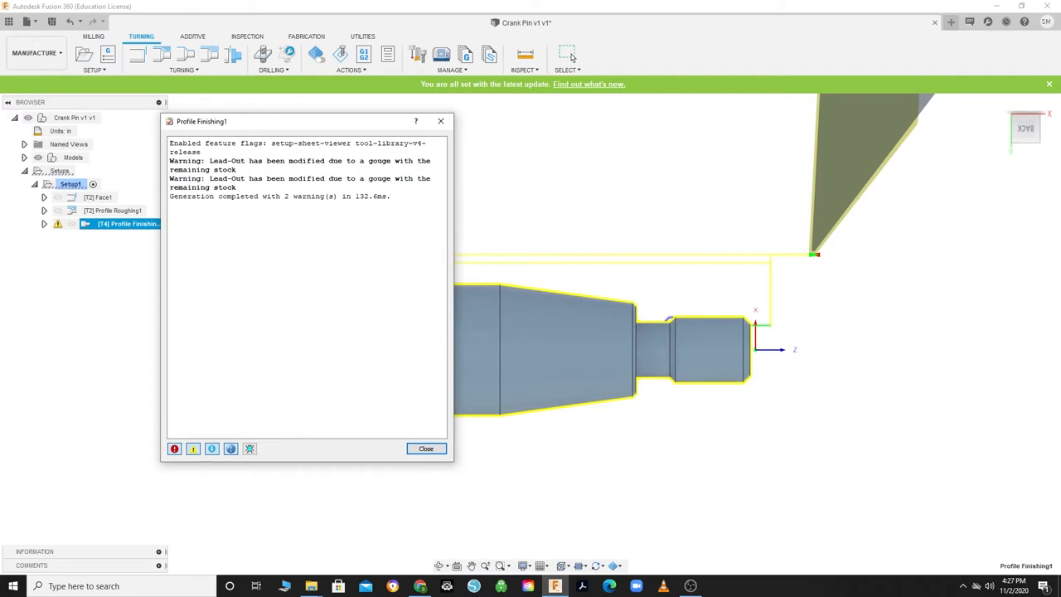
Reopen Profile Finishing1, enable Lead-Out (Exit) on the Linking tab, and regenerate it.
click(427, 449)
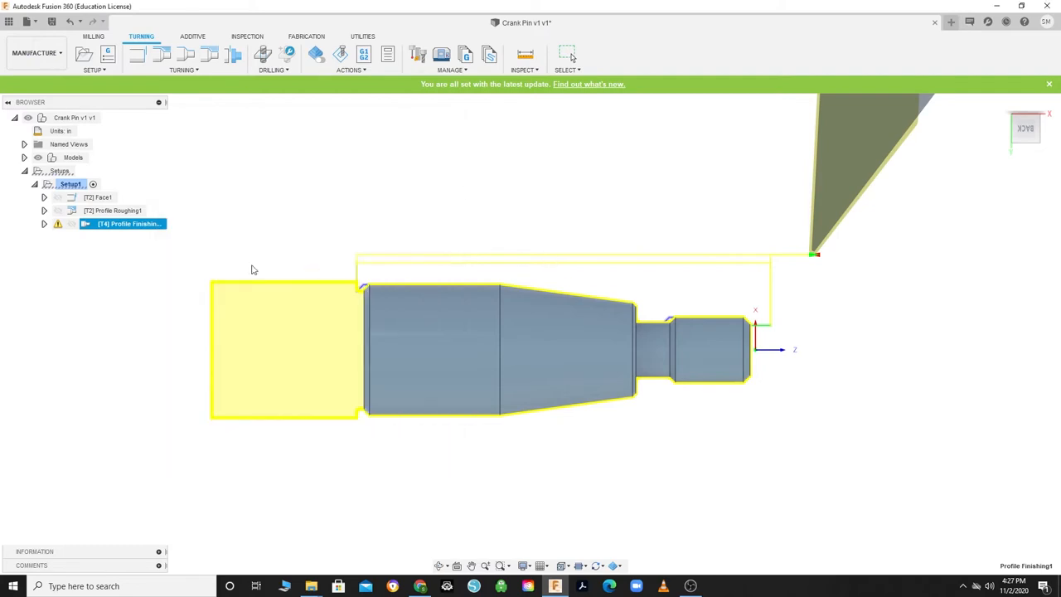
right_click(128, 224)
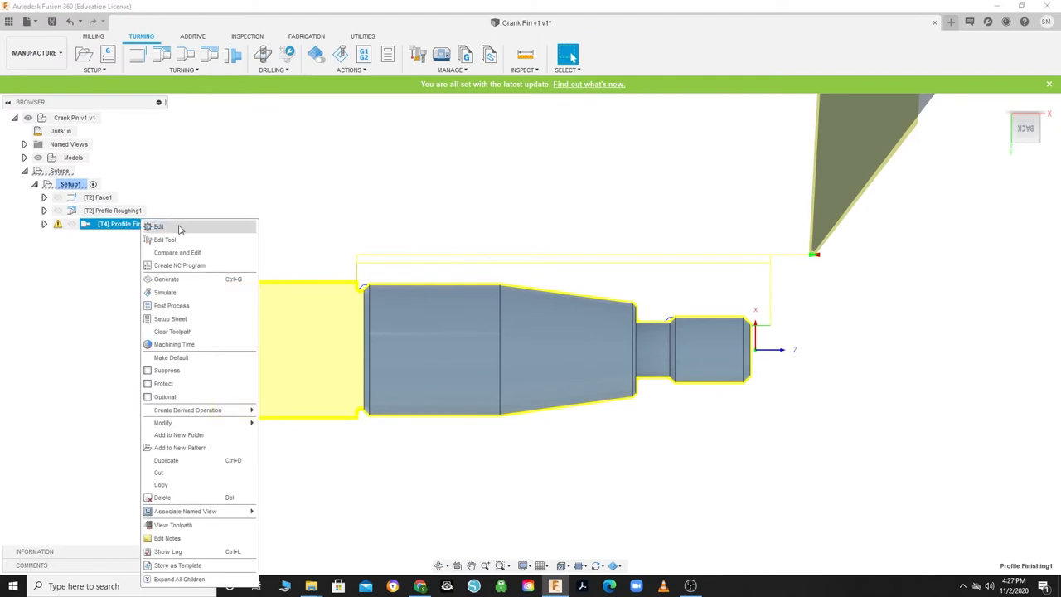
click(158, 226)
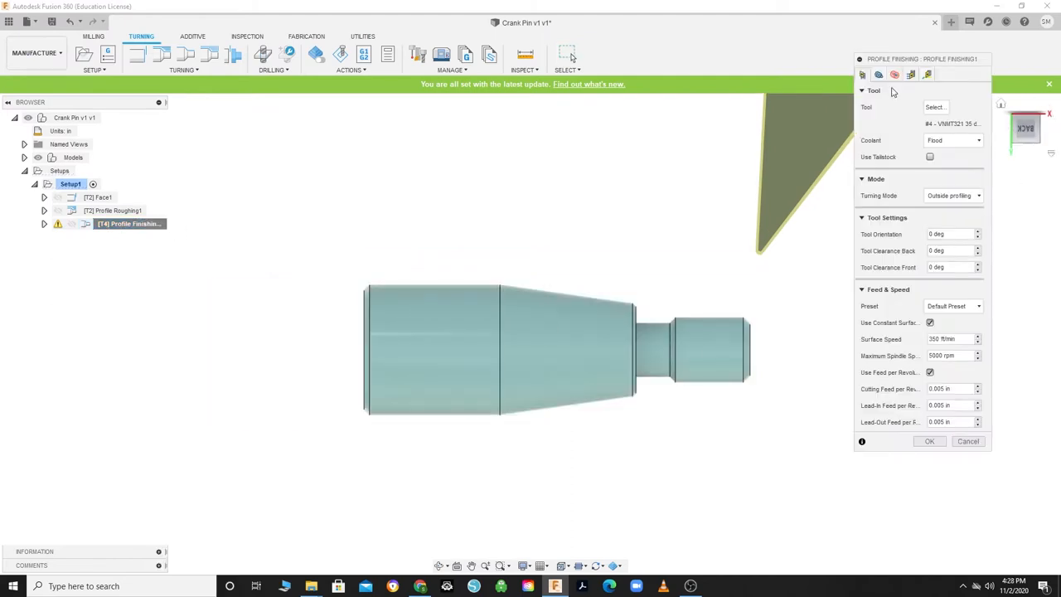
click(911, 75)
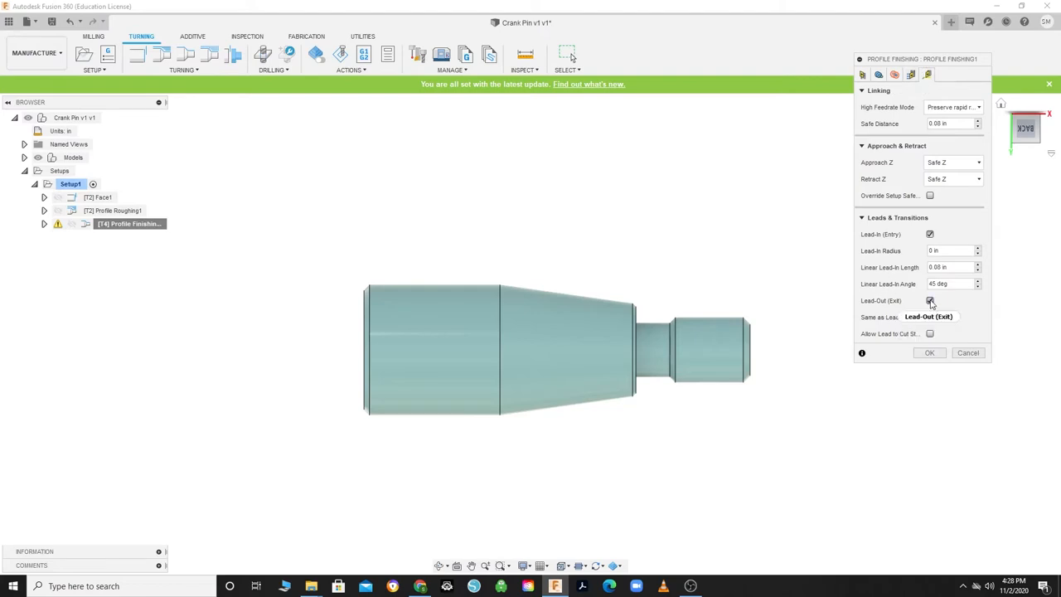
click(929, 352)
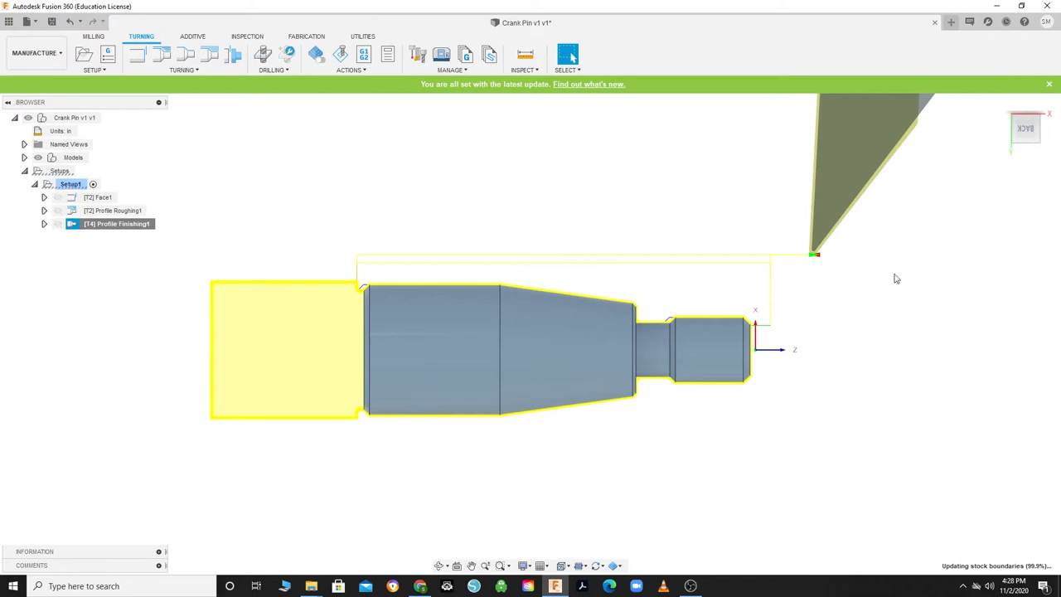
click(710, 350)
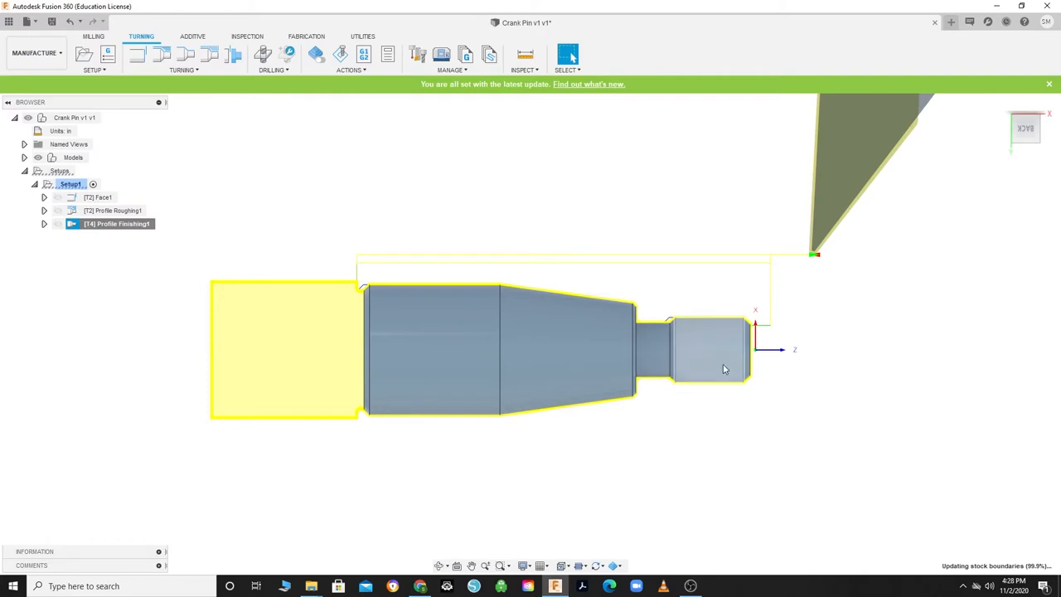
Create a Thread operation using the #8 OD threading tool, with the small end diameter as thread face.
click(183, 70)
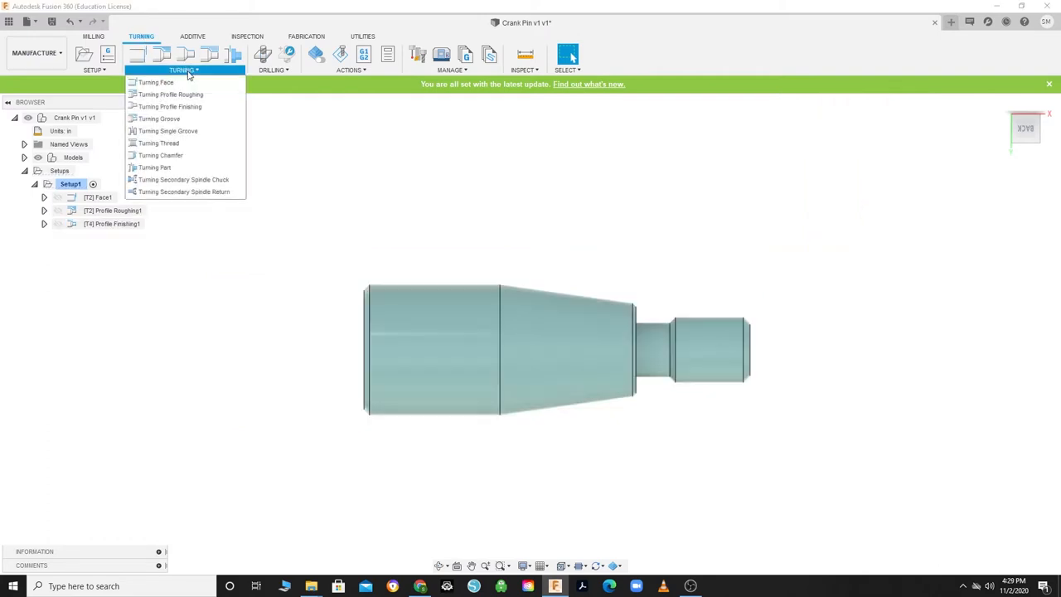
click(157, 142)
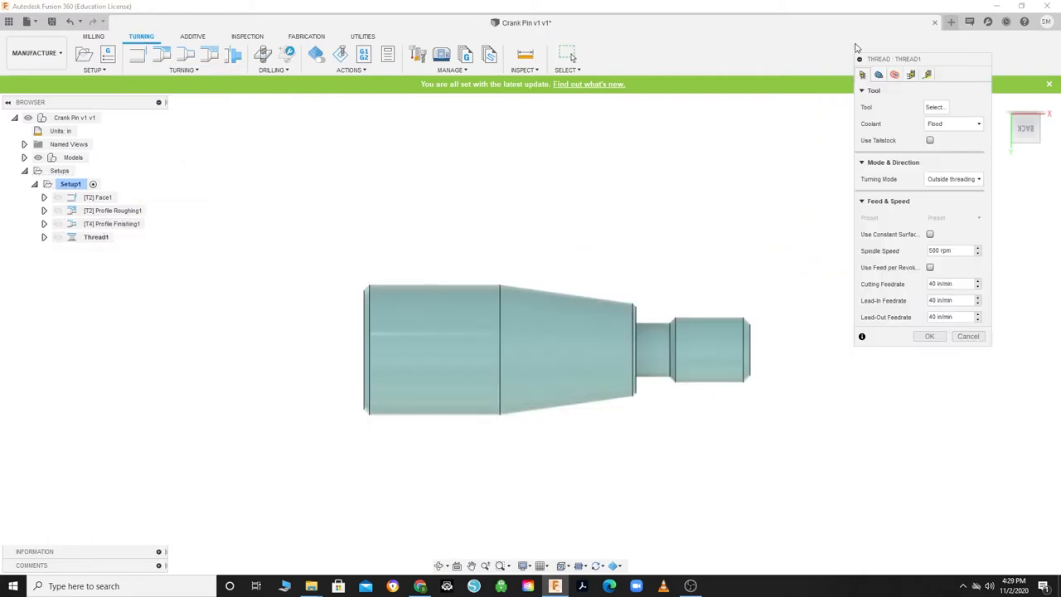
click(936, 107)
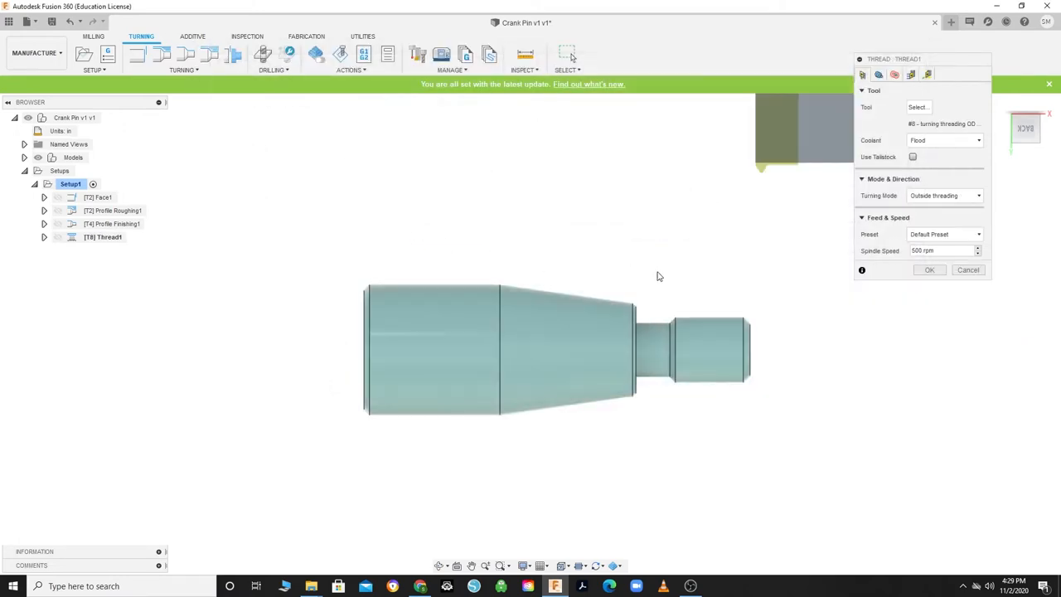
click(878, 75)
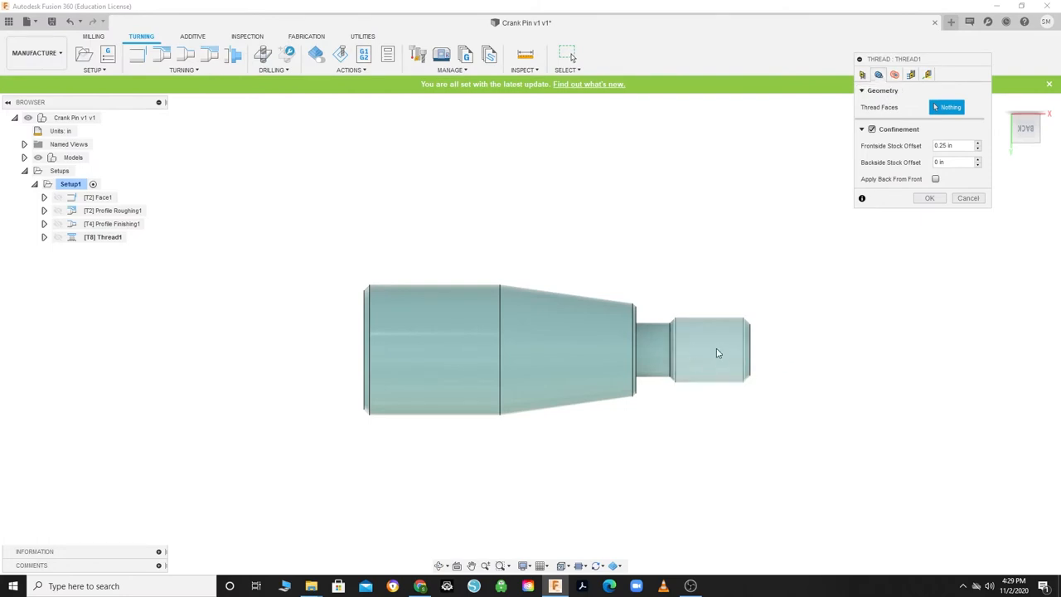
click(708, 352)
text(0.08)
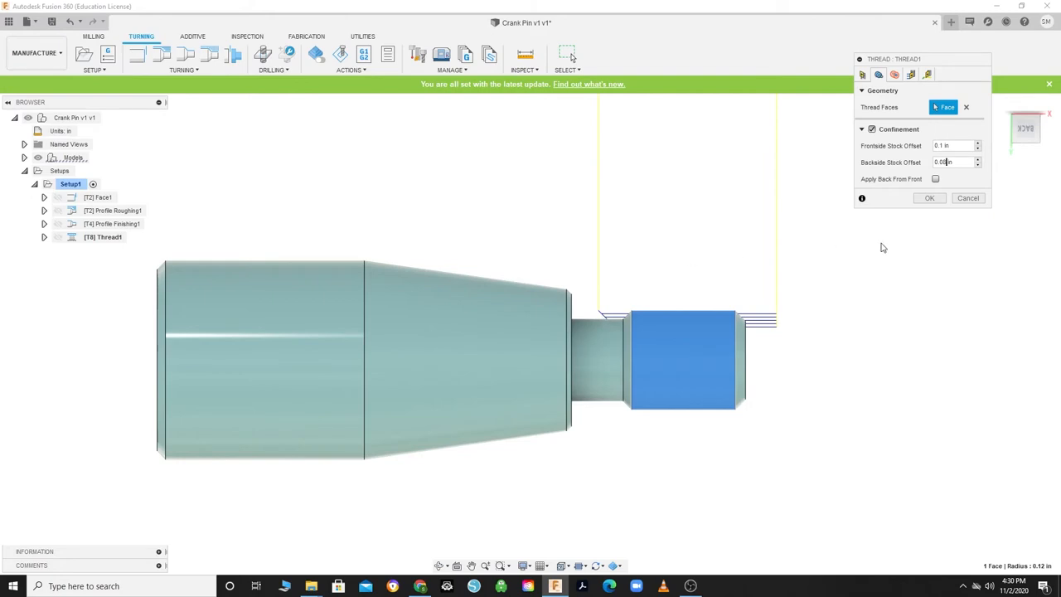
mouse_move(882, 248)
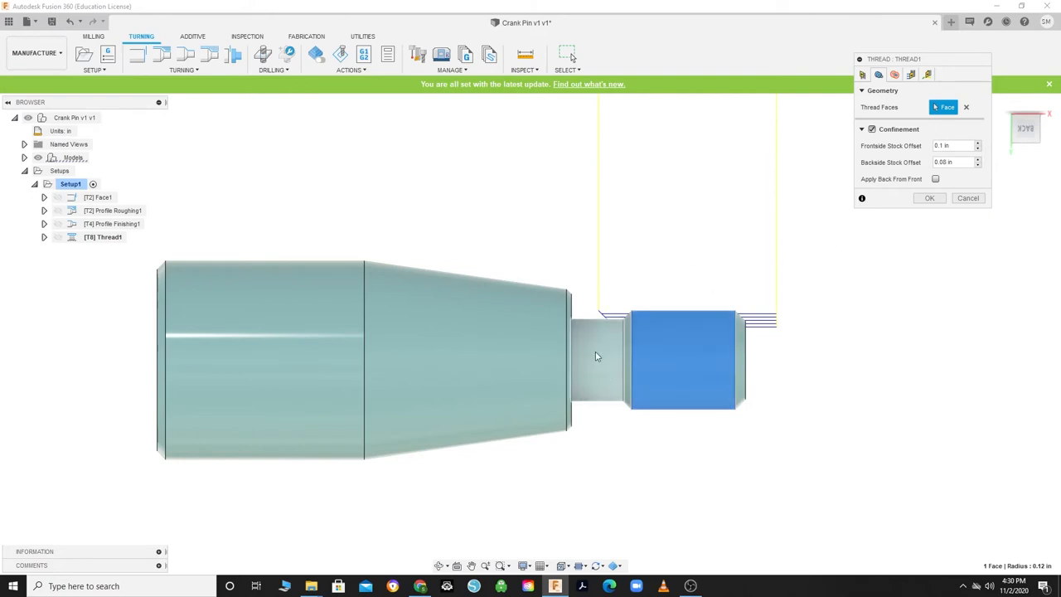
mouse_move(603, 345)
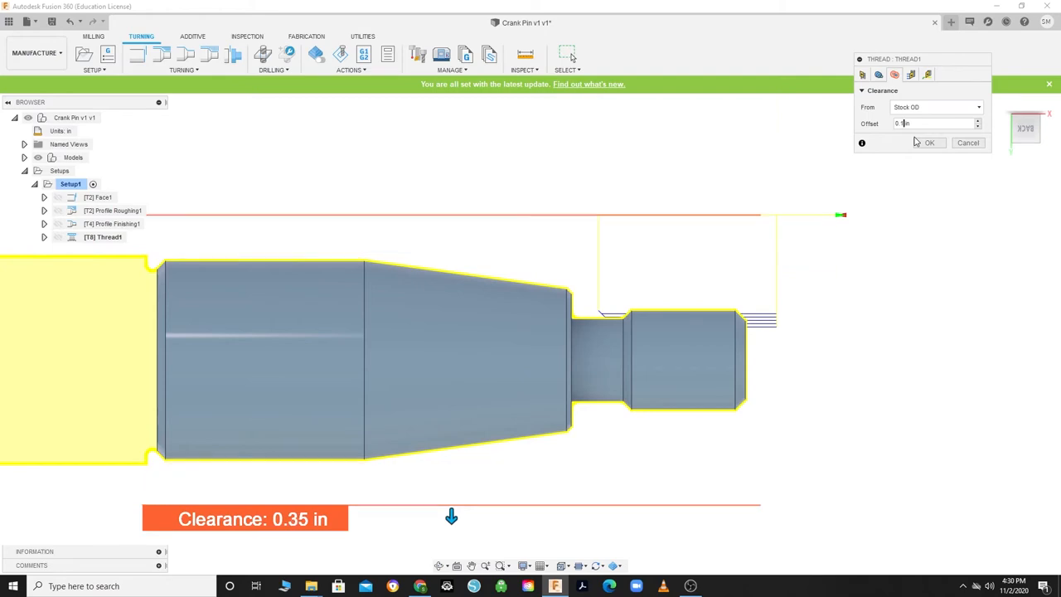
Give Thread1 a 0.028 in thread depth, 0.05 in pitch and a spring pass, and generate it.
click(911, 74)
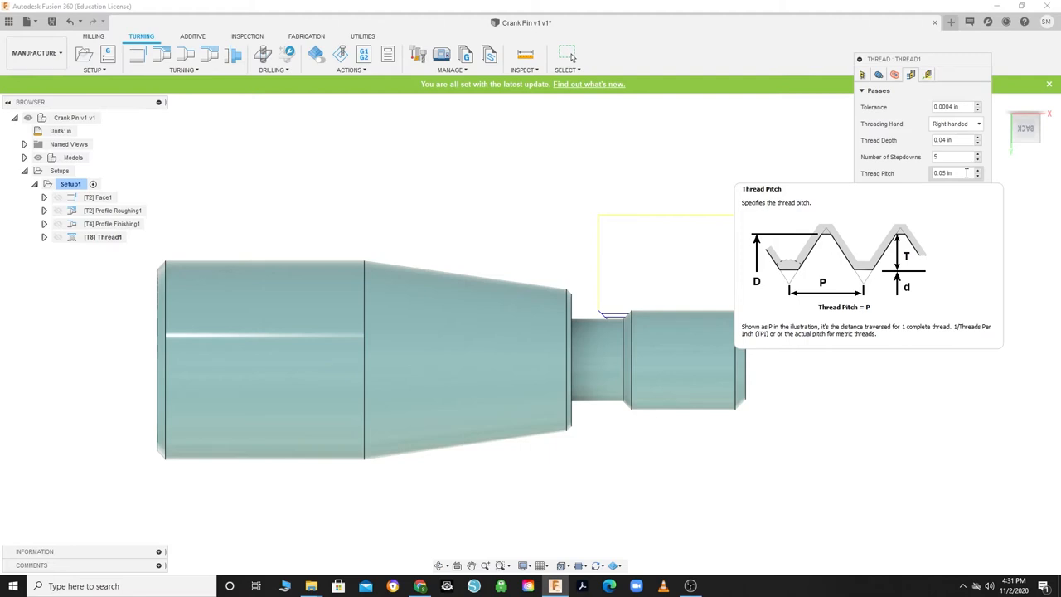
mouse_move(957, 140)
text(0.028)
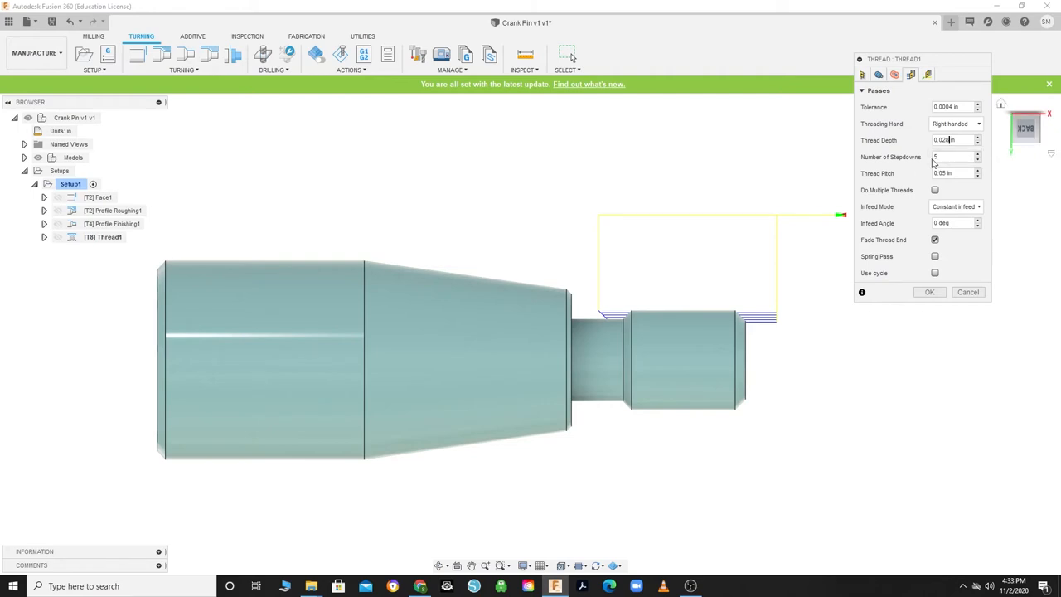
click(935, 256)
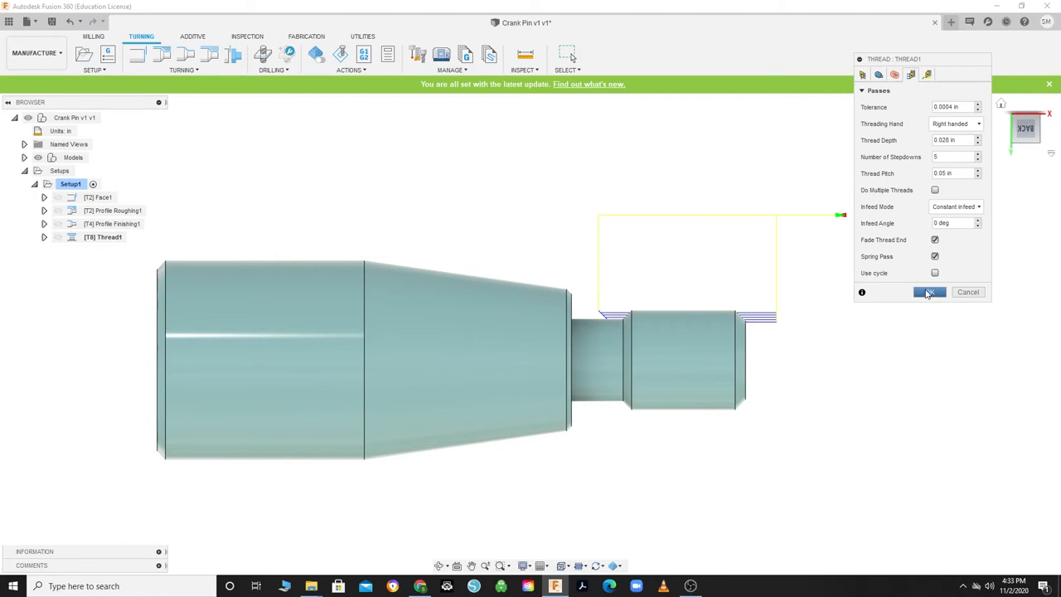
click(929, 291)
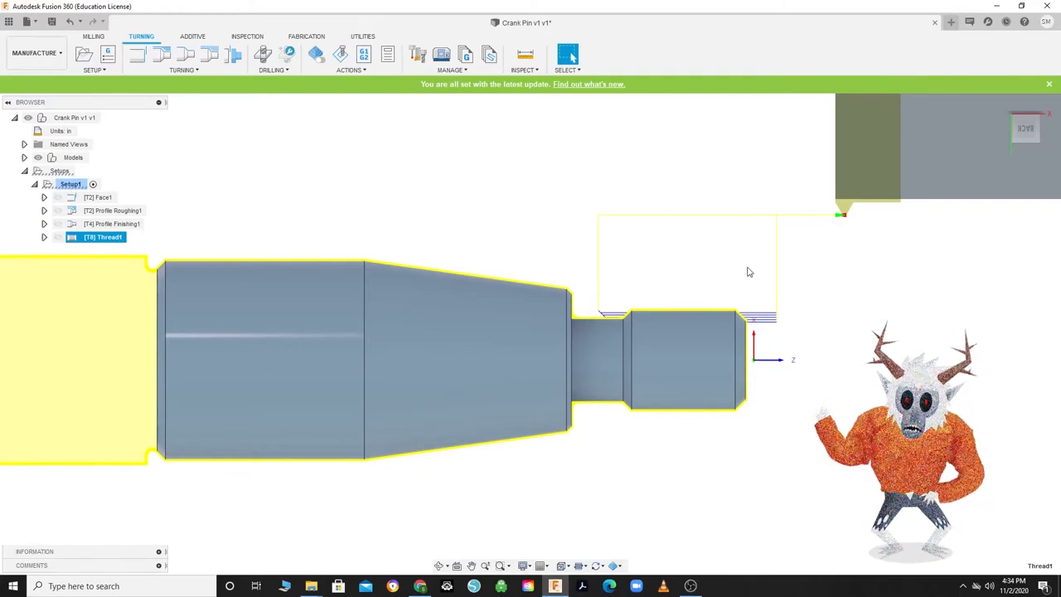
Duplicate the Profile Finishing1 and Thread1 operations.
right_click(111, 224)
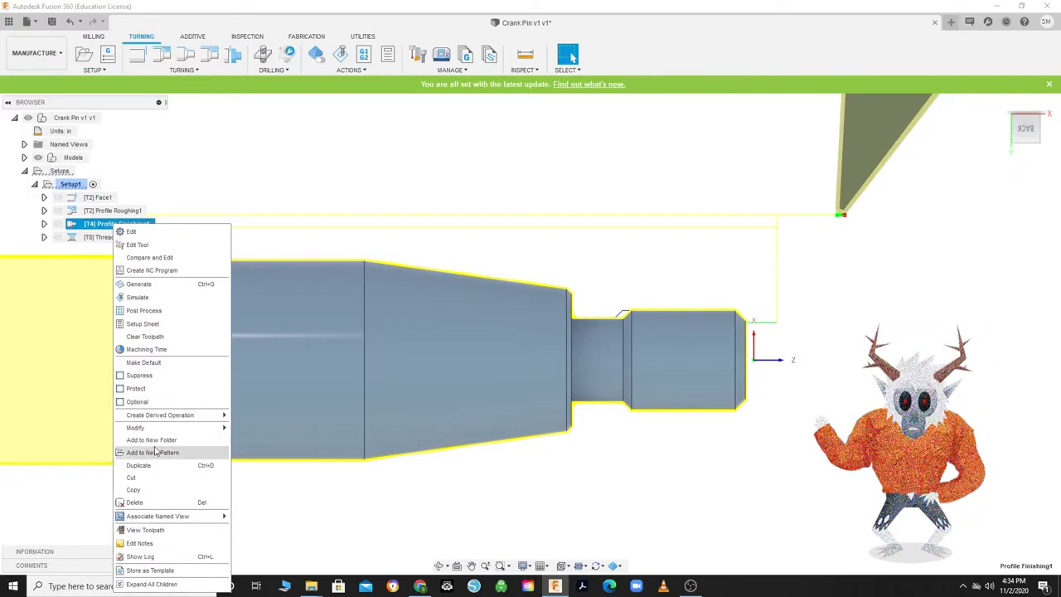
click(138, 464)
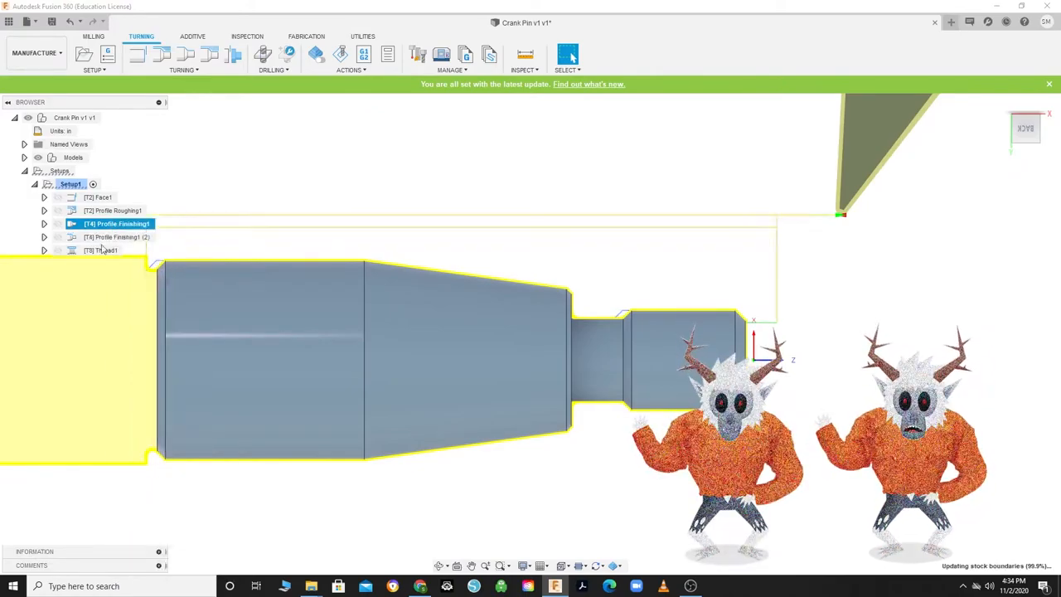
click(104, 249)
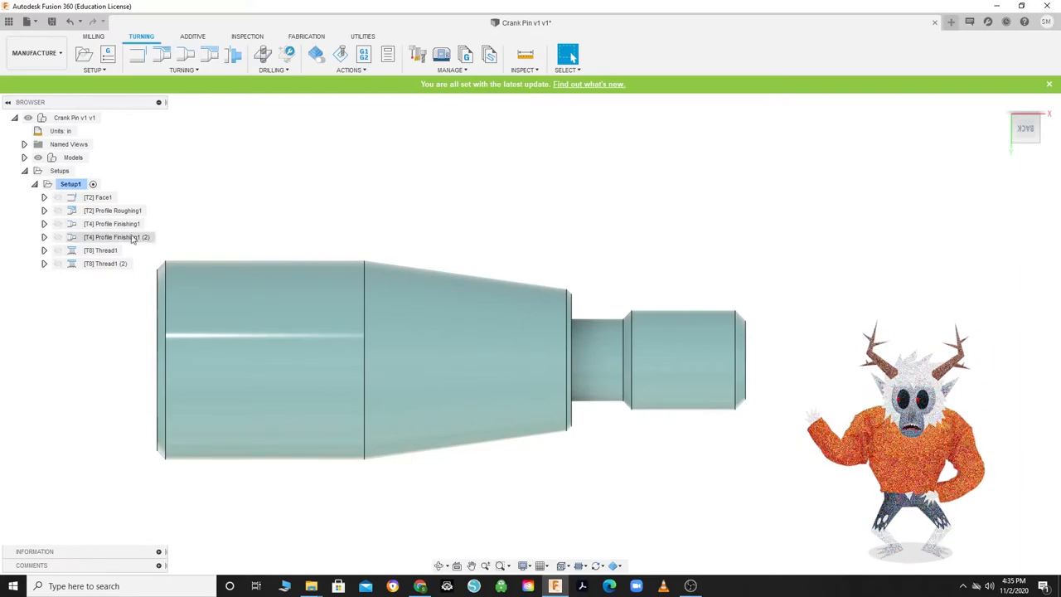
click(117, 237)
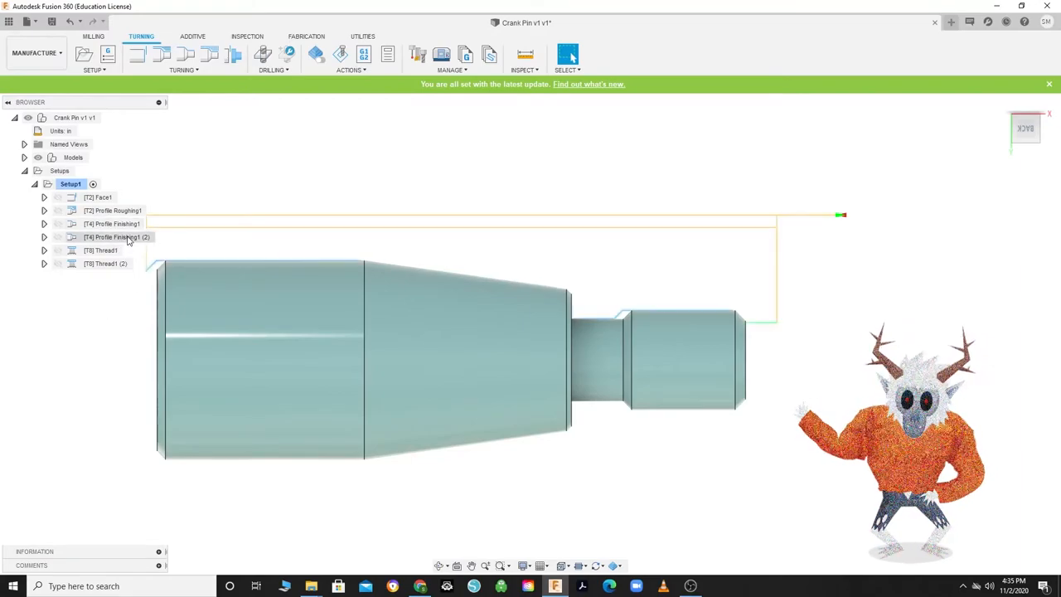
Set Profile Finishing1 (2) to back mode Selection and a back-to-front pass direction.
right_click(106, 251)
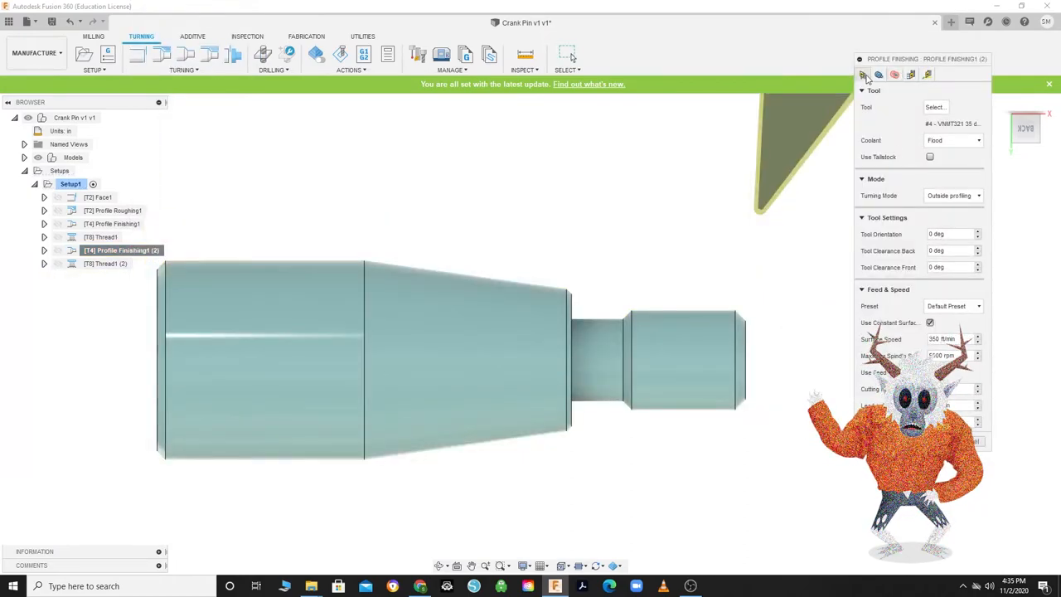
click(953, 200)
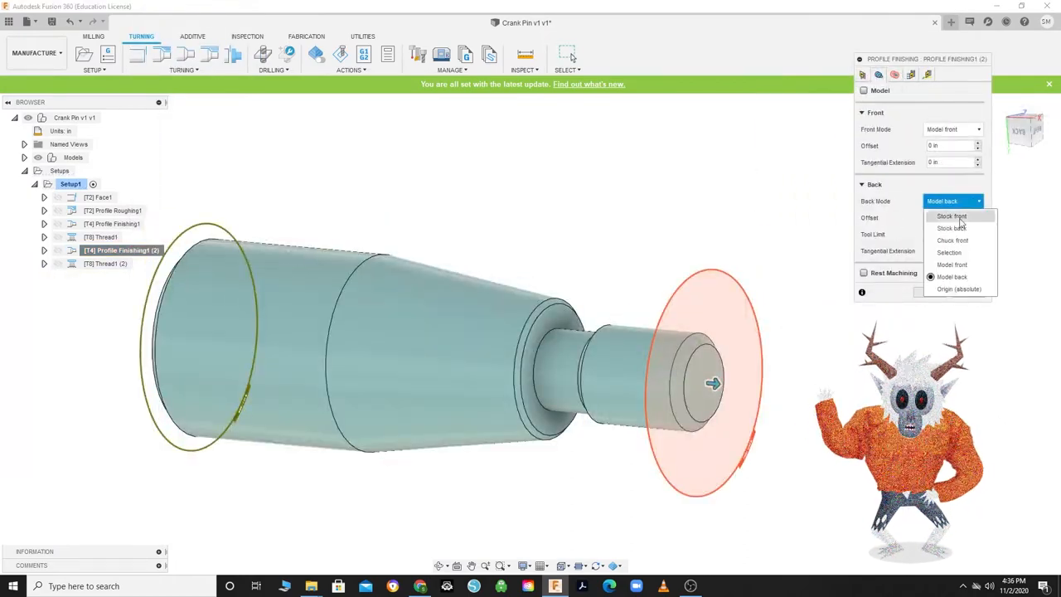
click(949, 252)
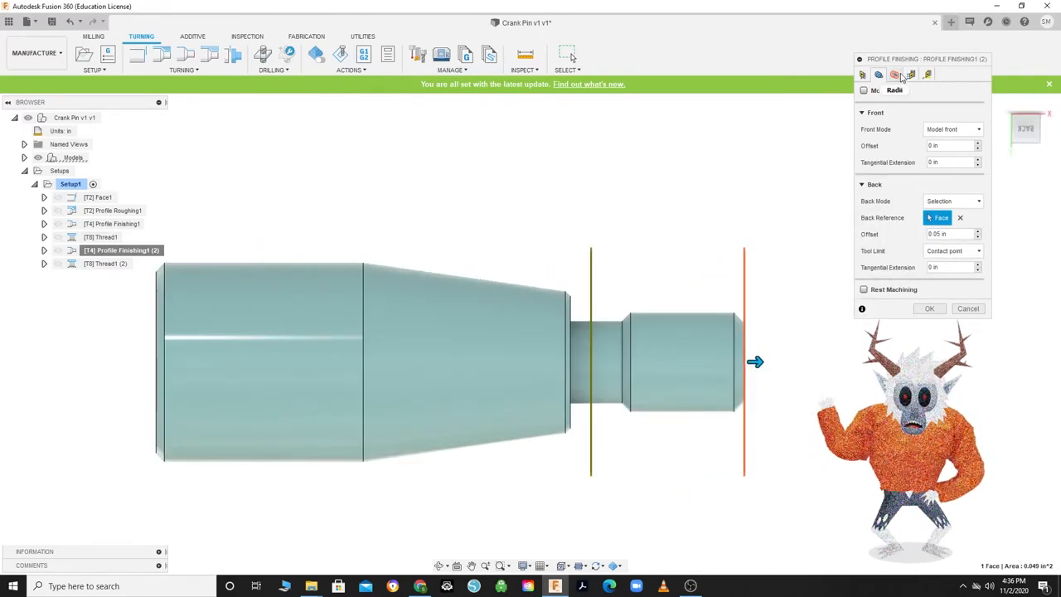
click(910, 75)
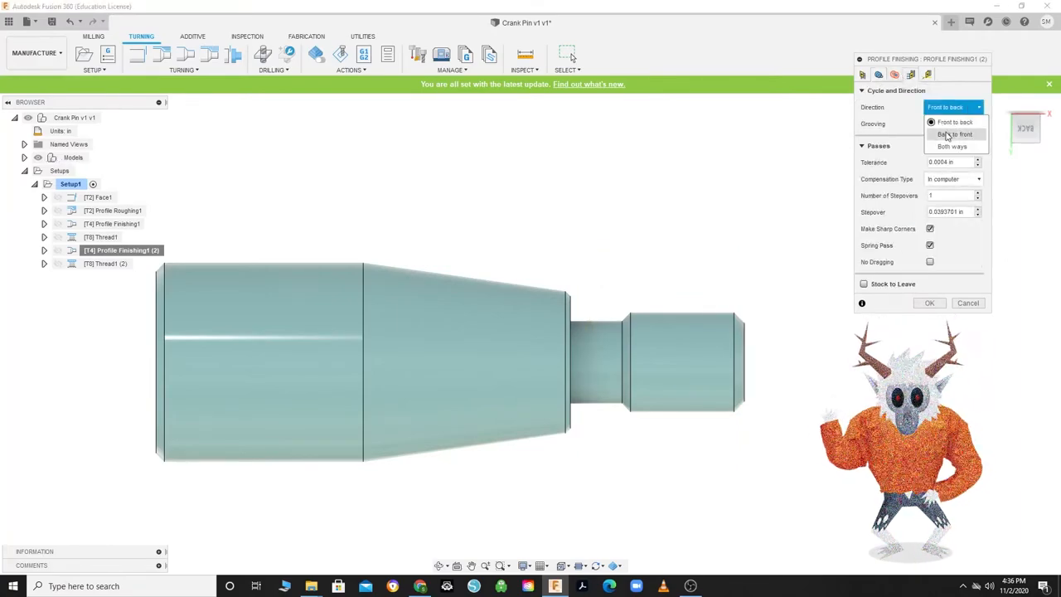
click(954, 134)
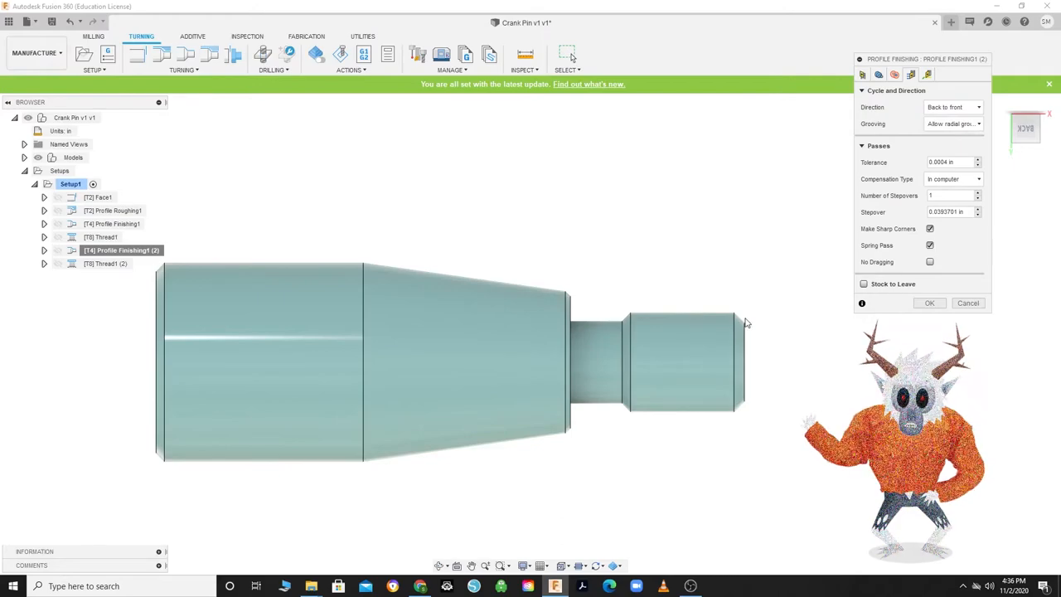
mouse_move(744, 321)
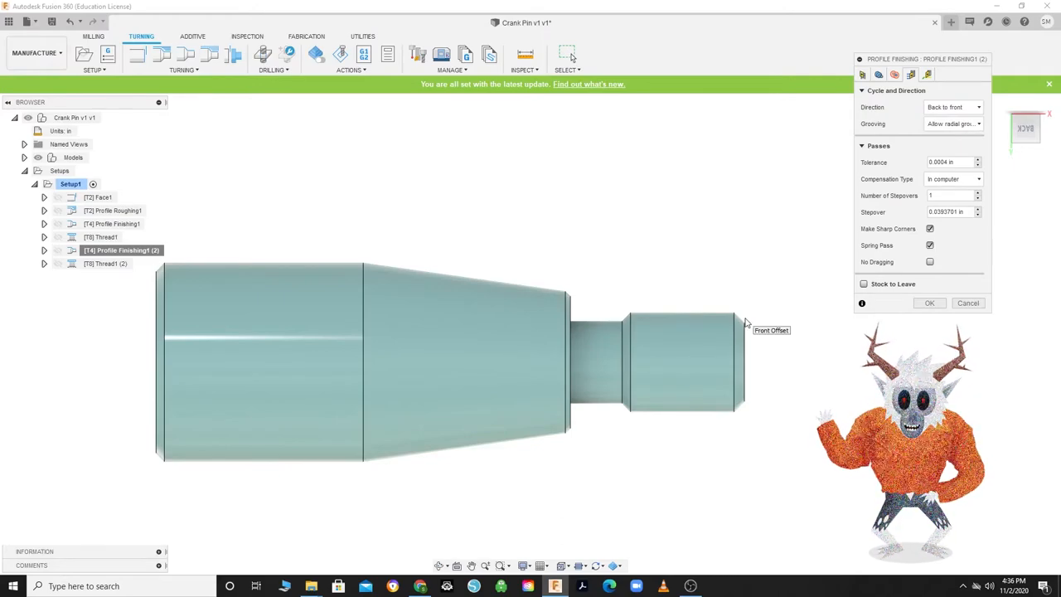
click(928, 303)
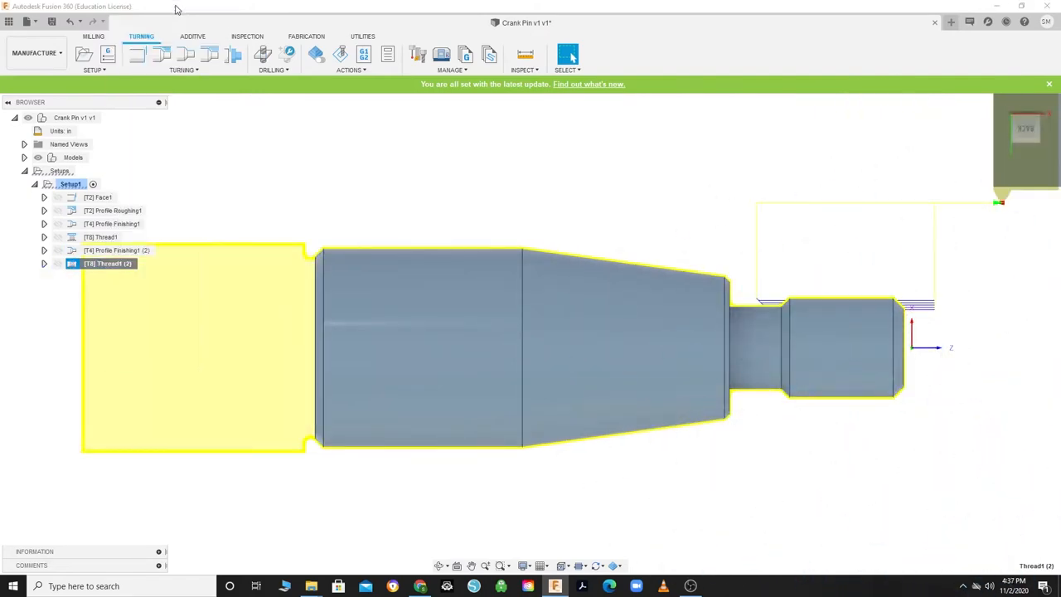
Re-confirm the copied Thread1 (2) settings and begin a Part parting operation.
double_click(108, 263)
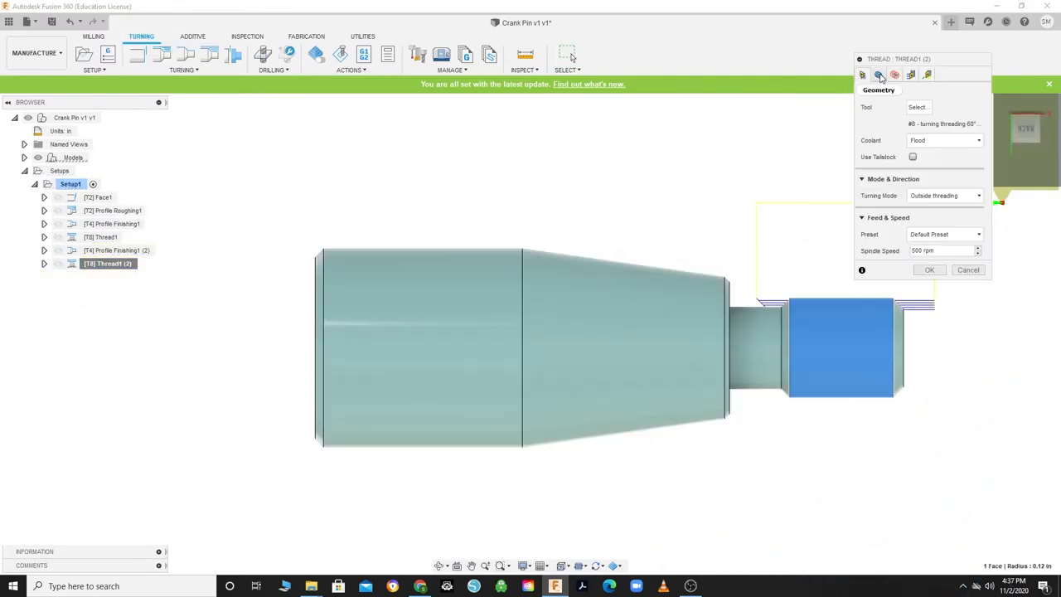
click(911, 74)
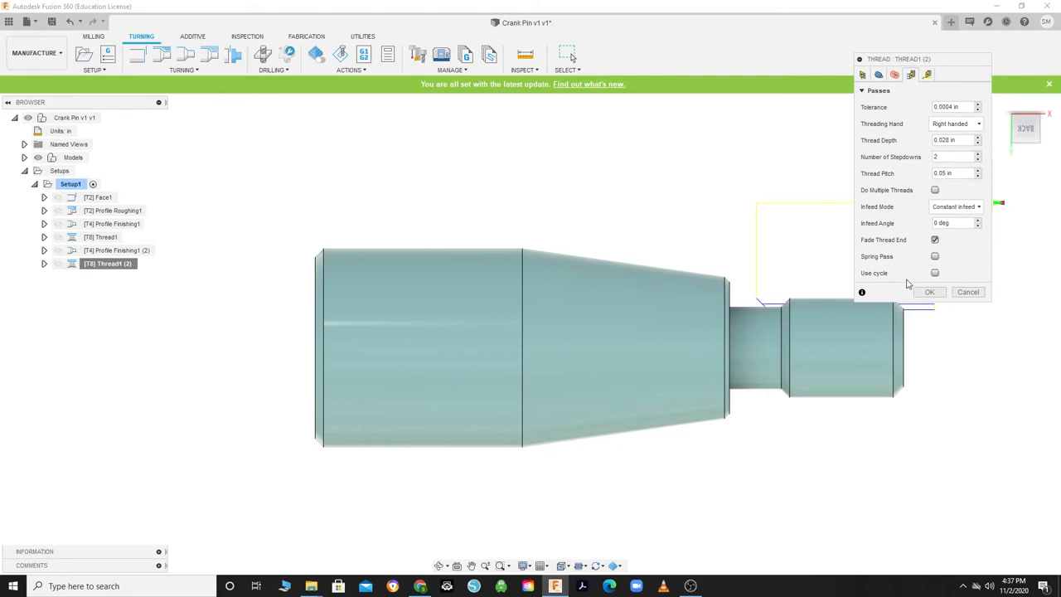
click(929, 292)
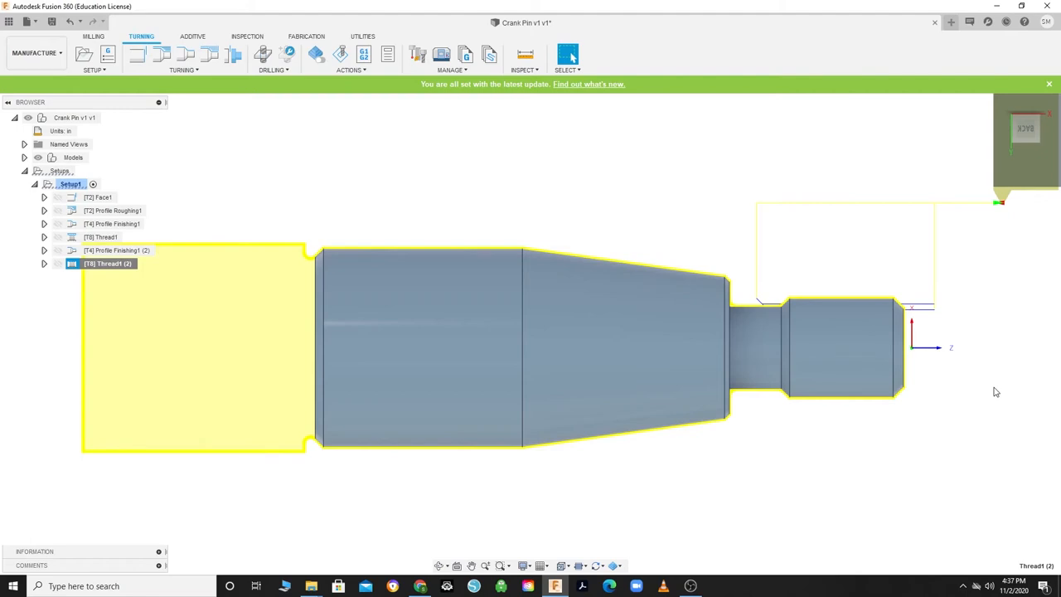
click(184, 69)
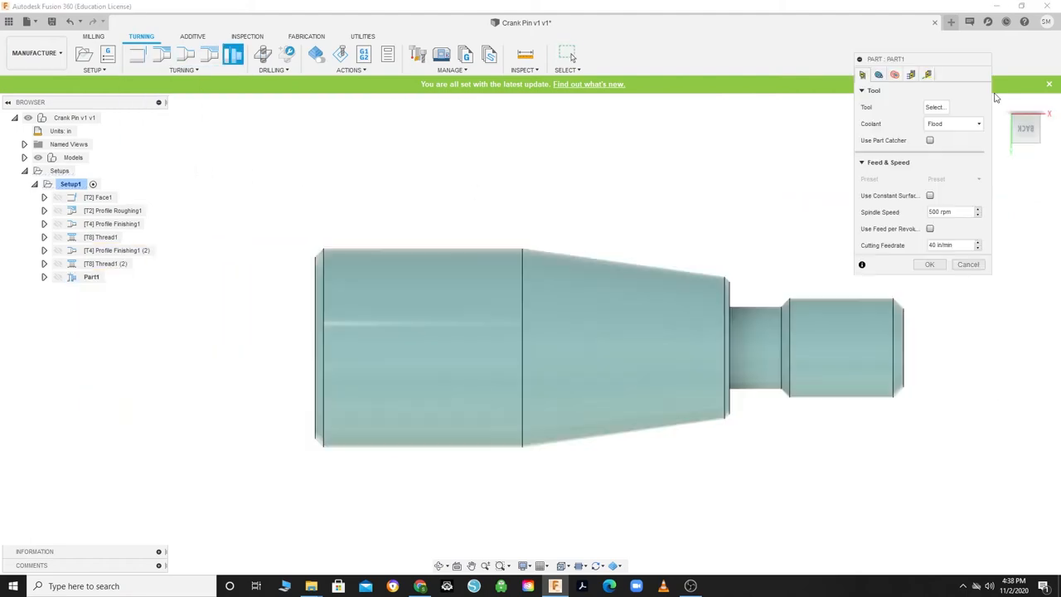
Assign the #6 turning grooving tool to Part1 and move to its Geometry back-position settings.
click(935, 106)
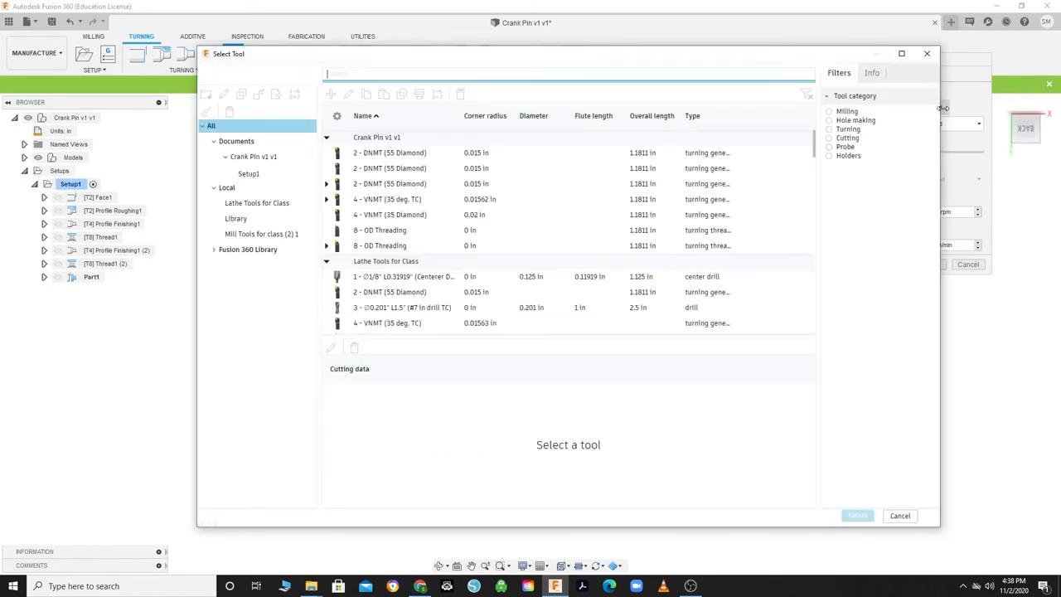
click(257, 203)
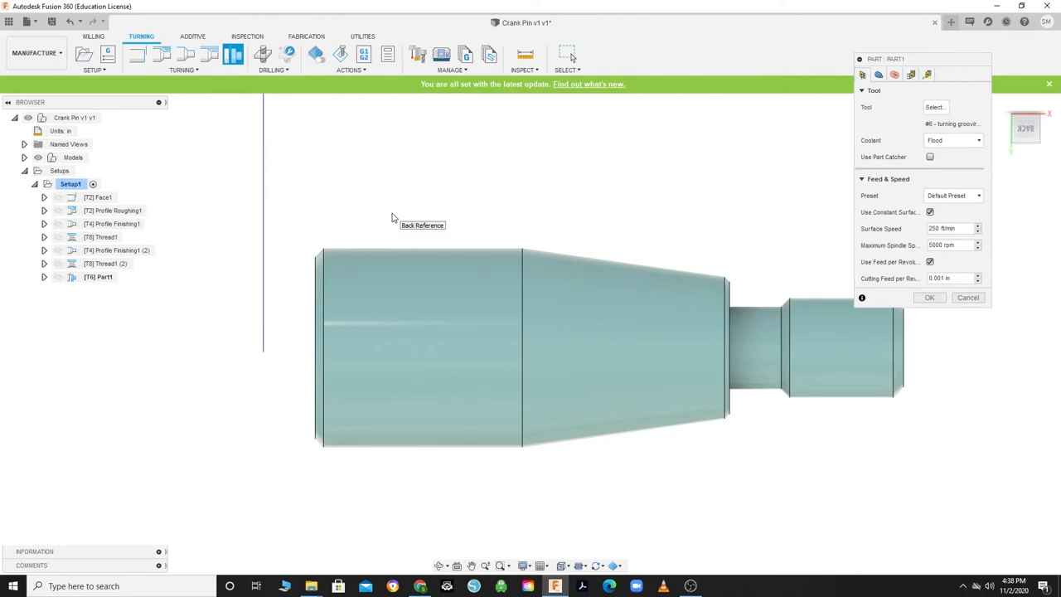
mouse_move(414, 205)
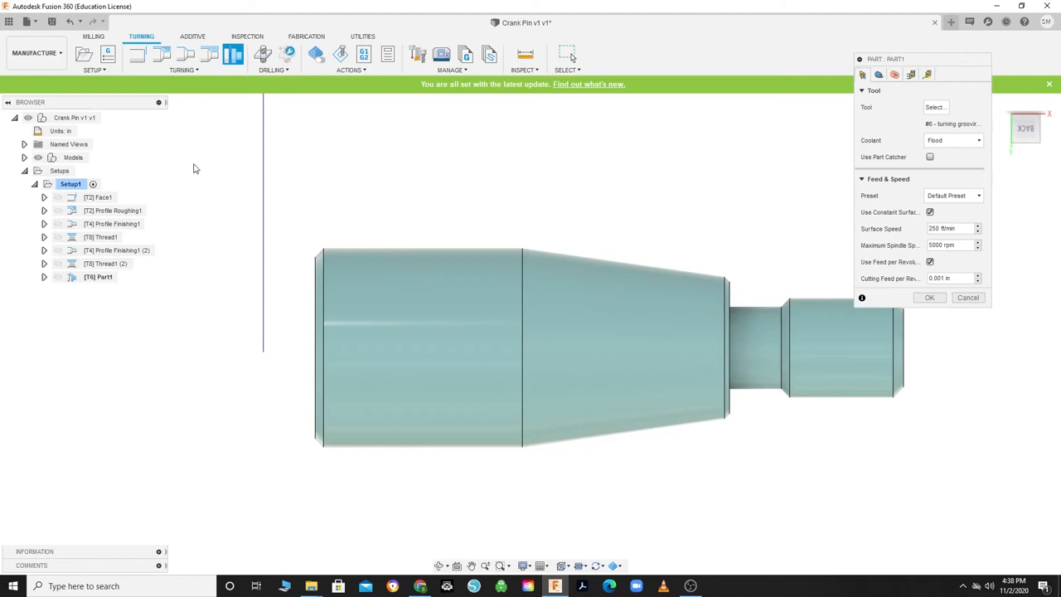
mouse_move(275, 241)
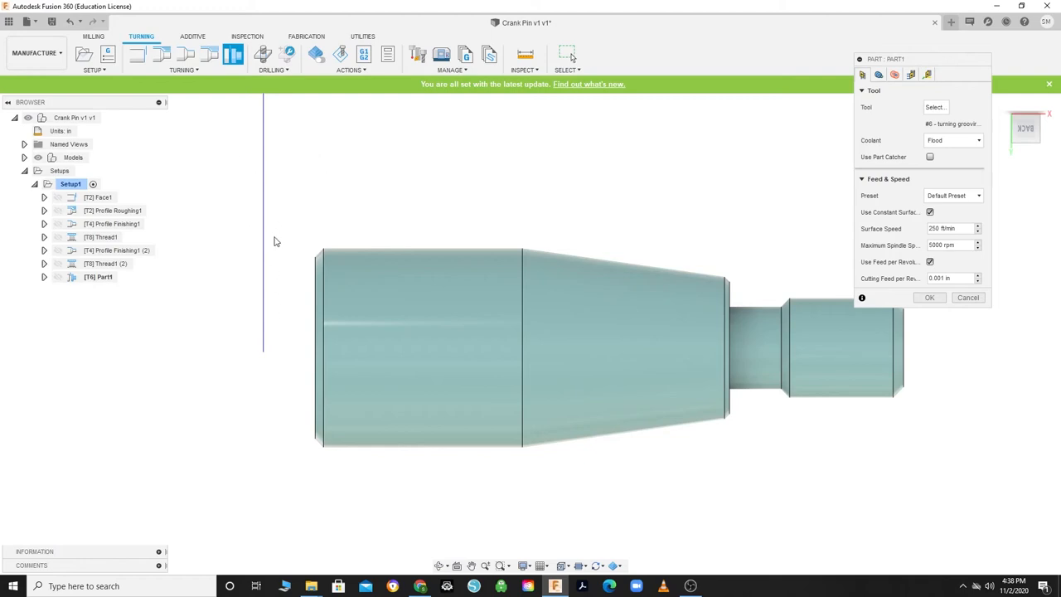
mouse_move(276, 241)
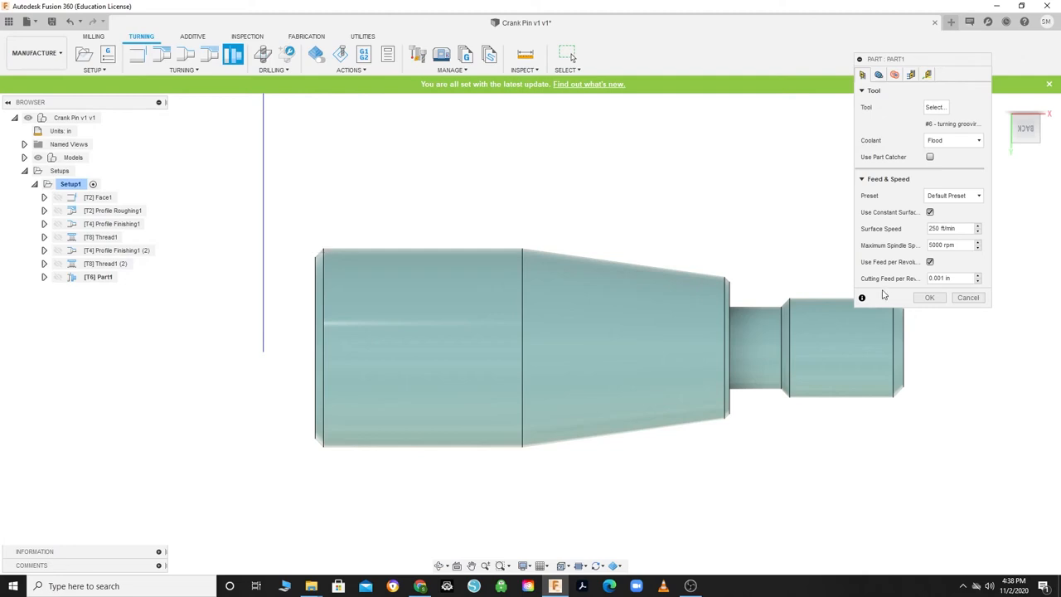
mouse_move(888, 217)
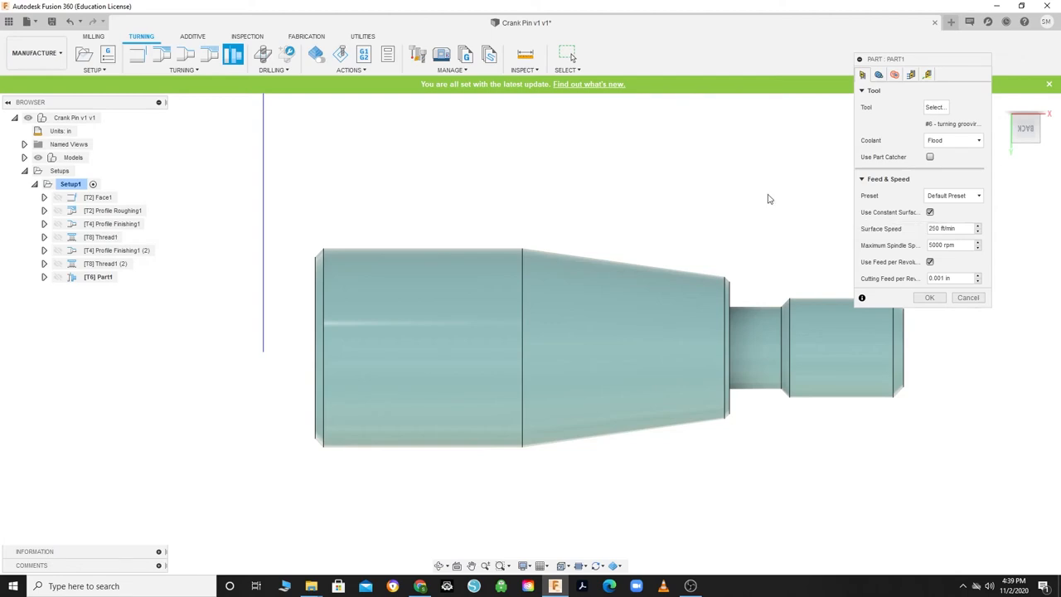
mouse_move(769, 199)
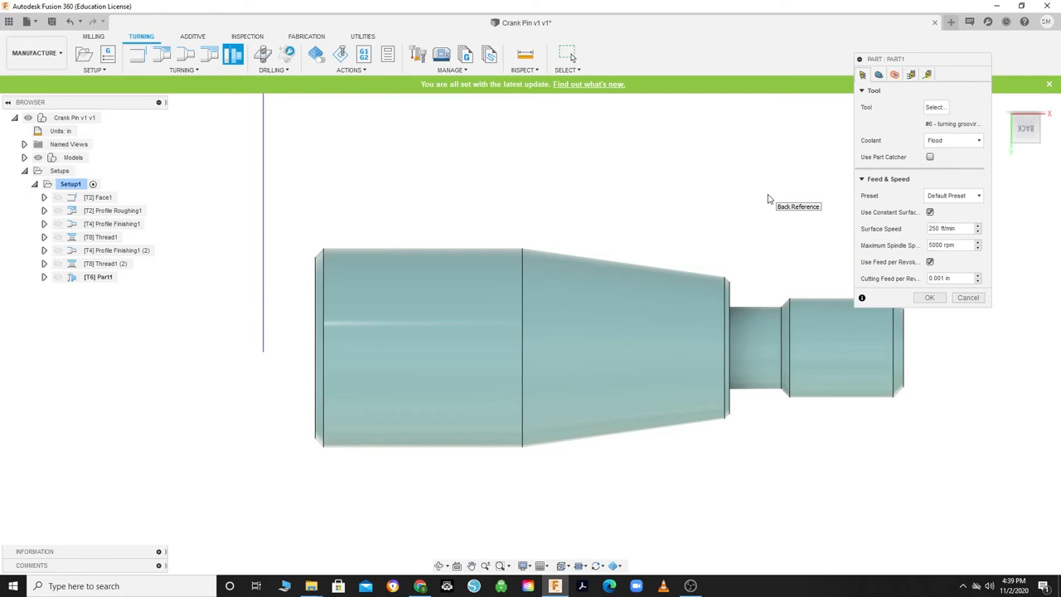
click(910, 75)
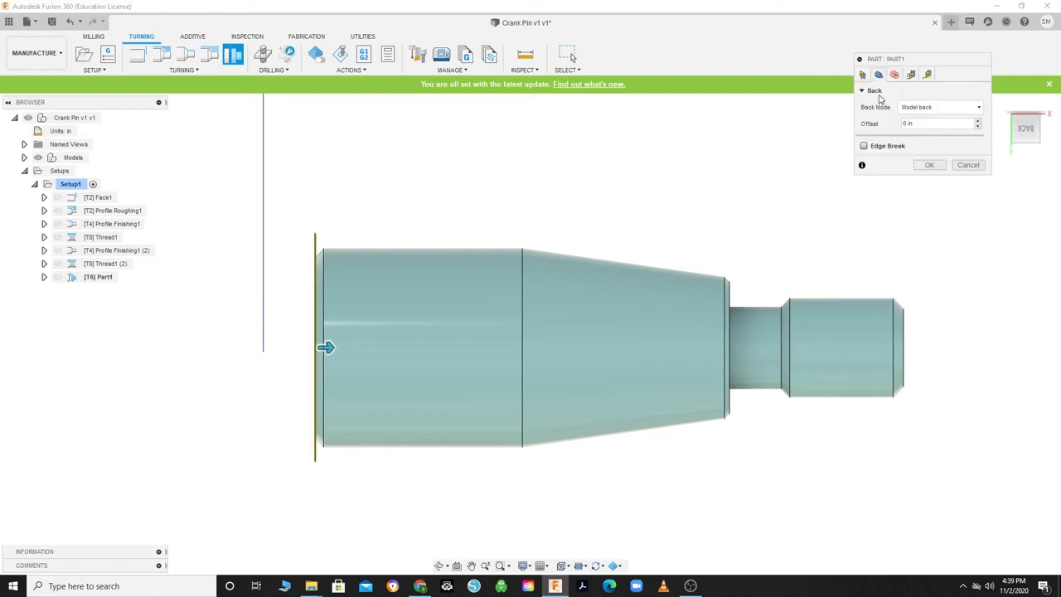
Give Part1 a 0.04 in, 45° chamfer edge break and 0.150 in clearance offset, then confirm.
click(865, 145)
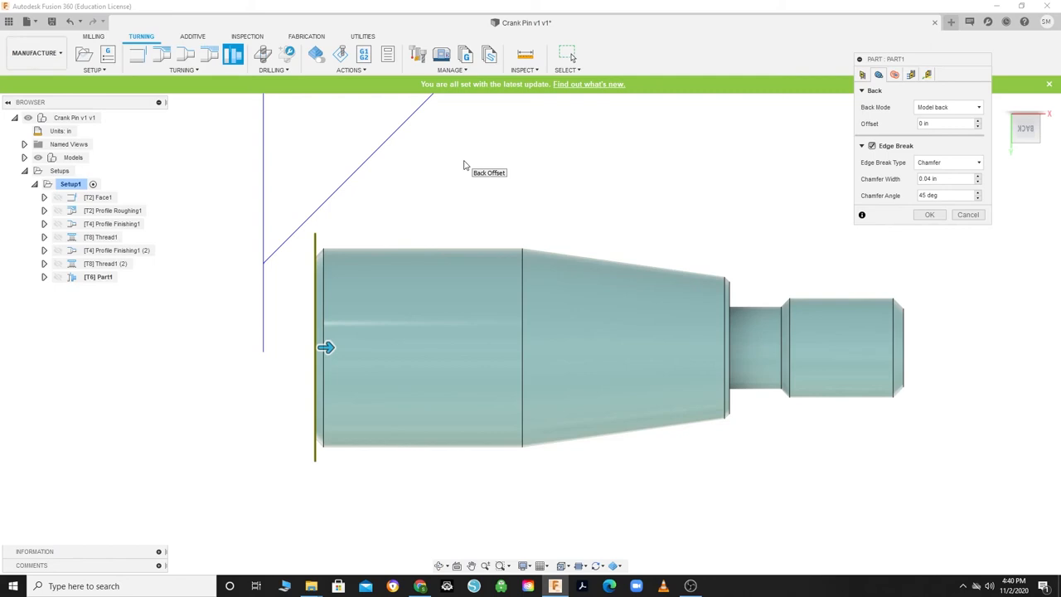
click(945, 178)
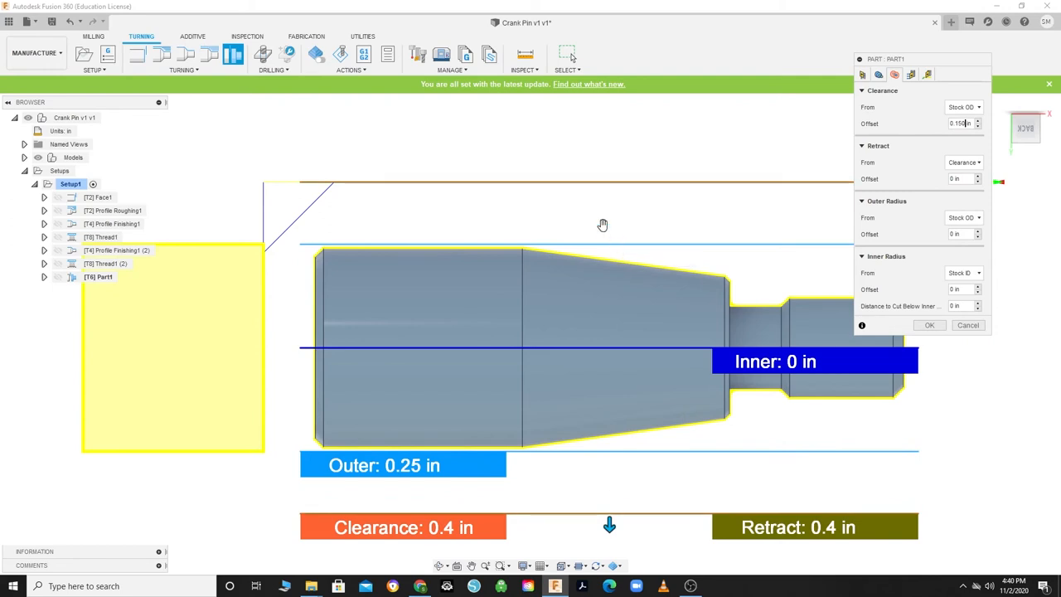
mouse_move(361, 170)
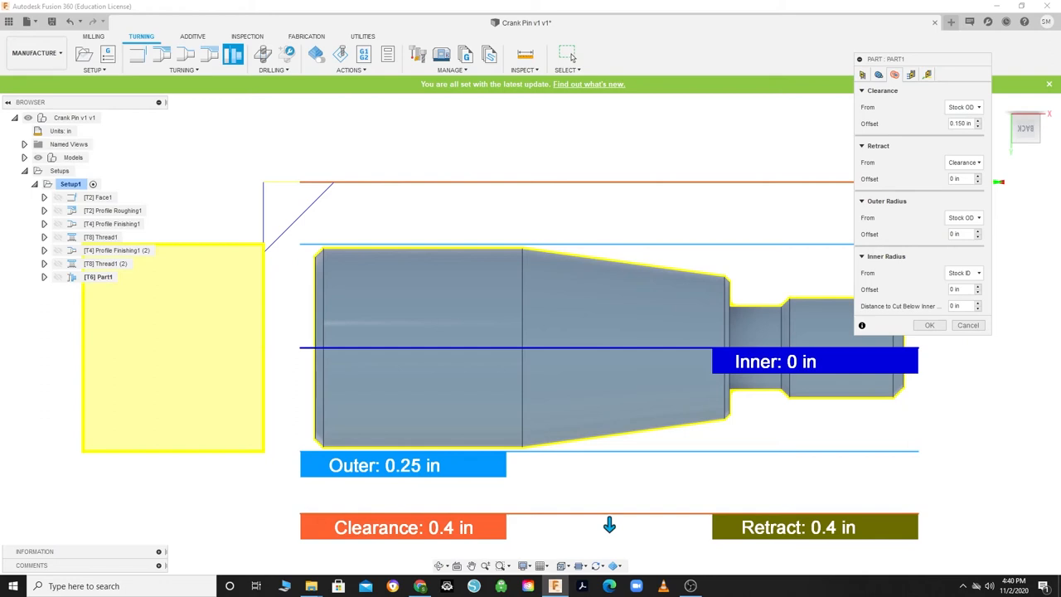
click(930, 325)
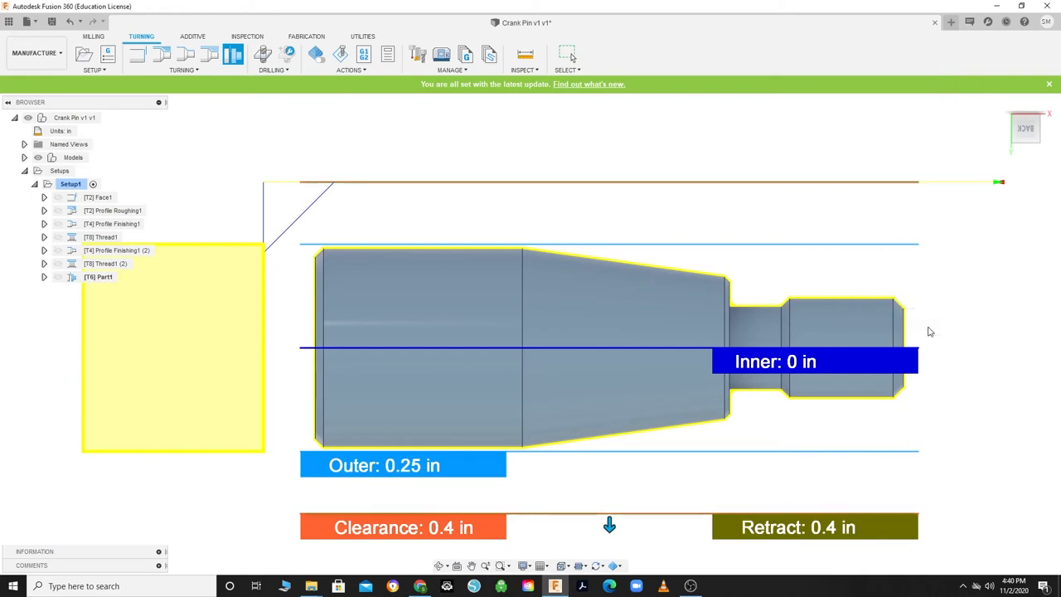
right_click(71, 183)
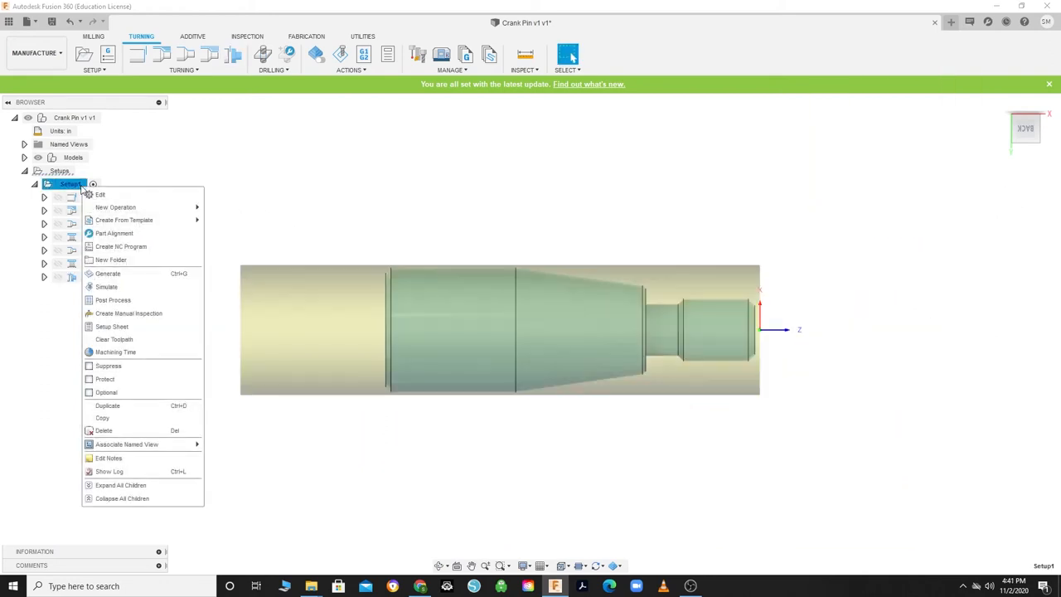
click(106, 286)
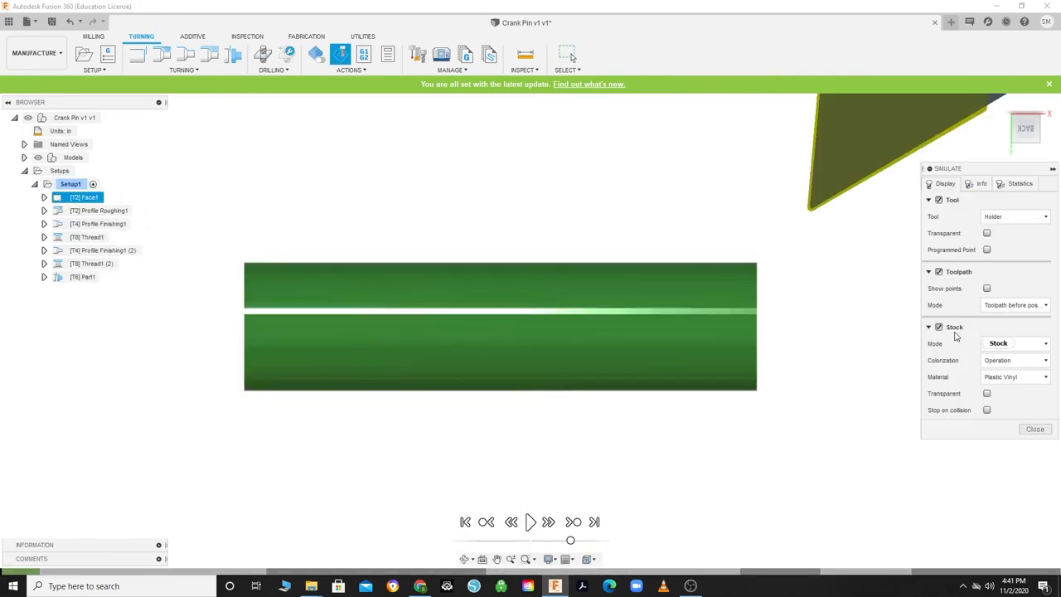
click(1014, 343)
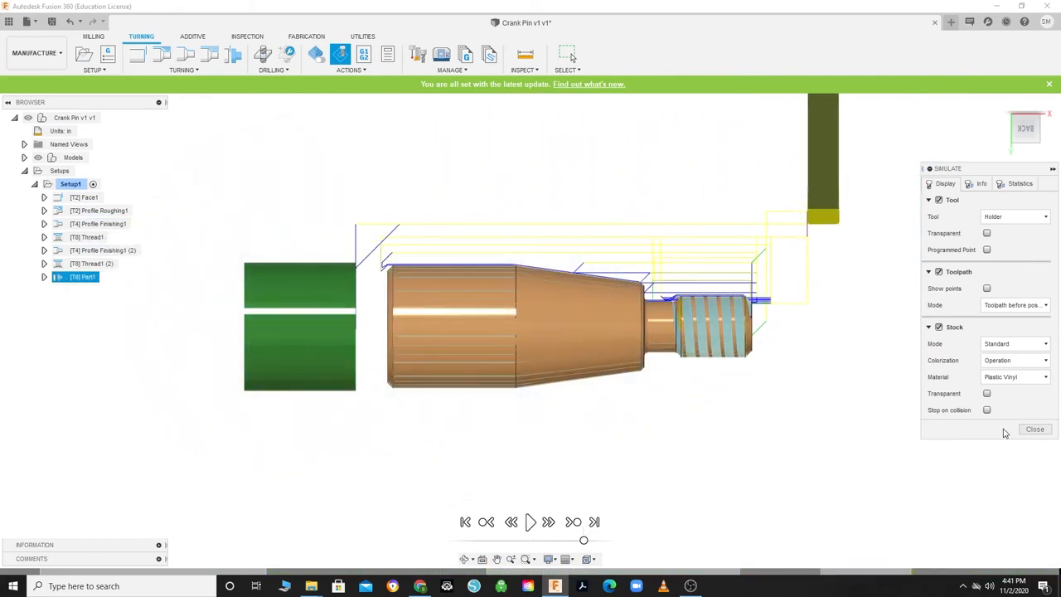
click(1036, 430)
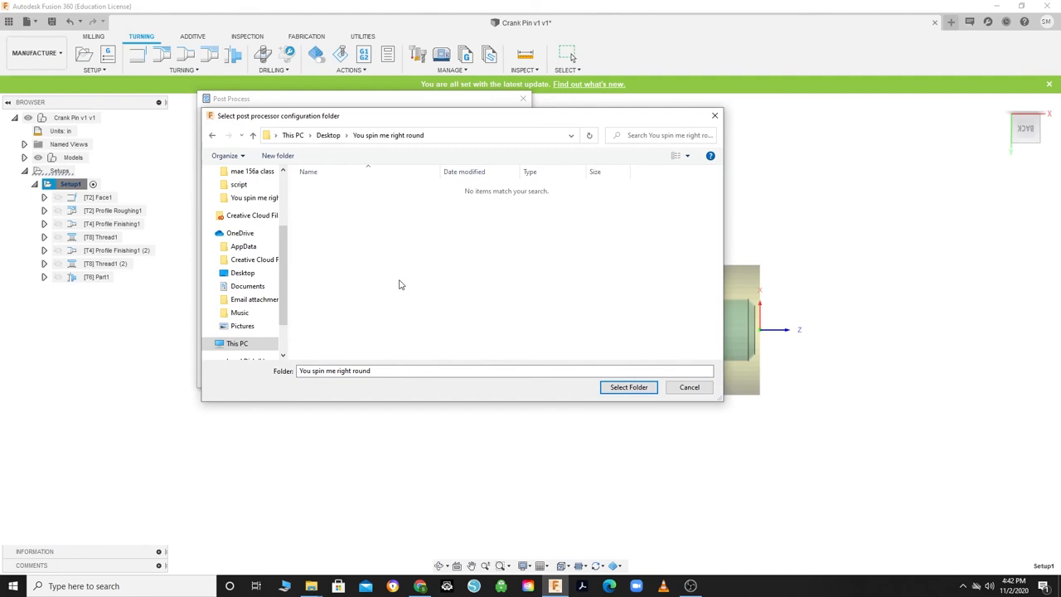
mouse_move(444, 315)
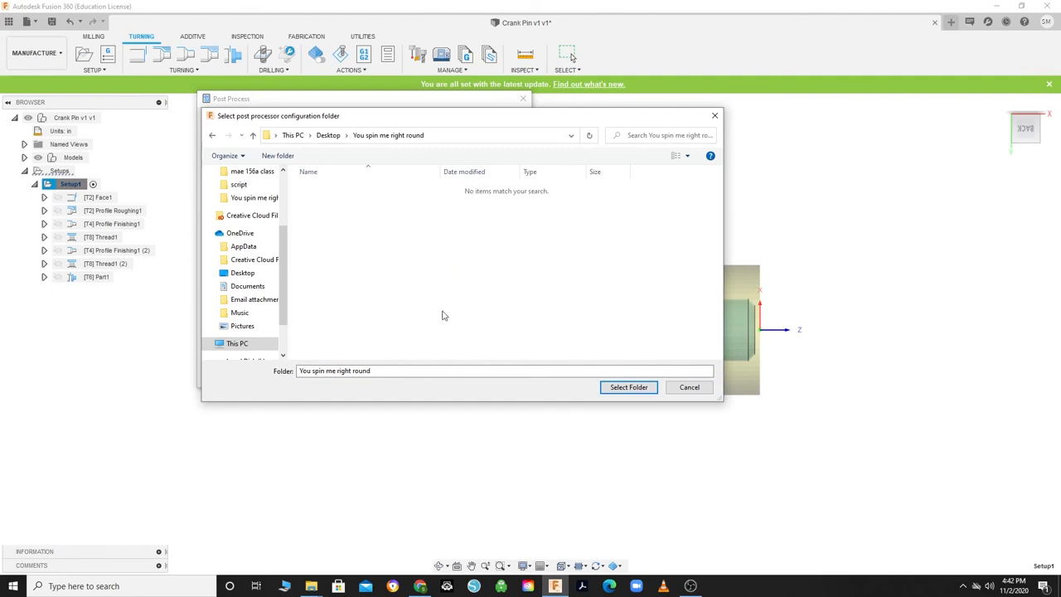
mouse_move(430, 254)
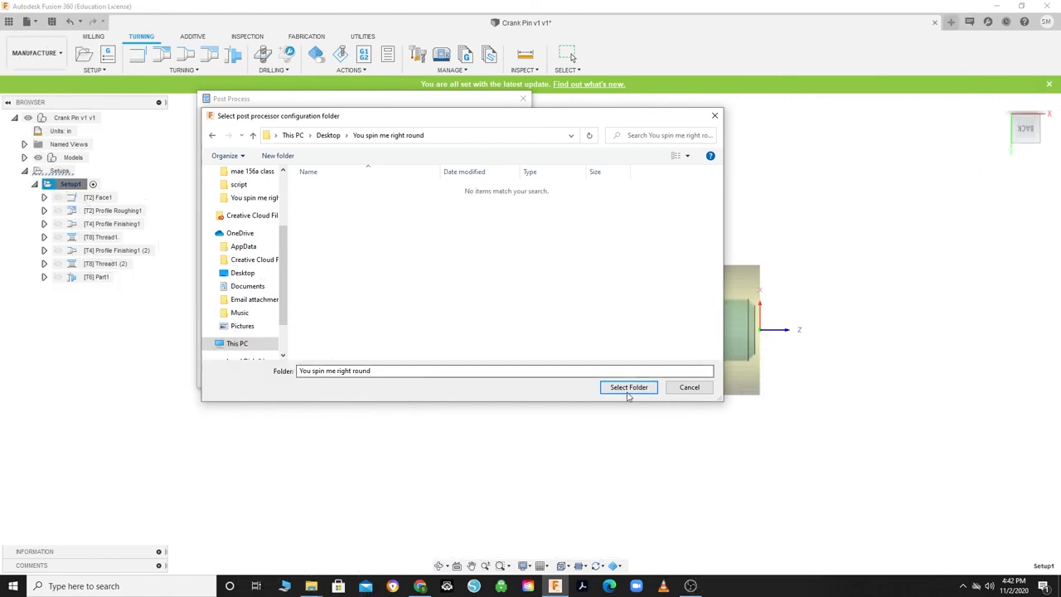
Post Setup1 via the Tormach Turning post as 'you spin me right round baby' and save the NC file.
click(629, 387)
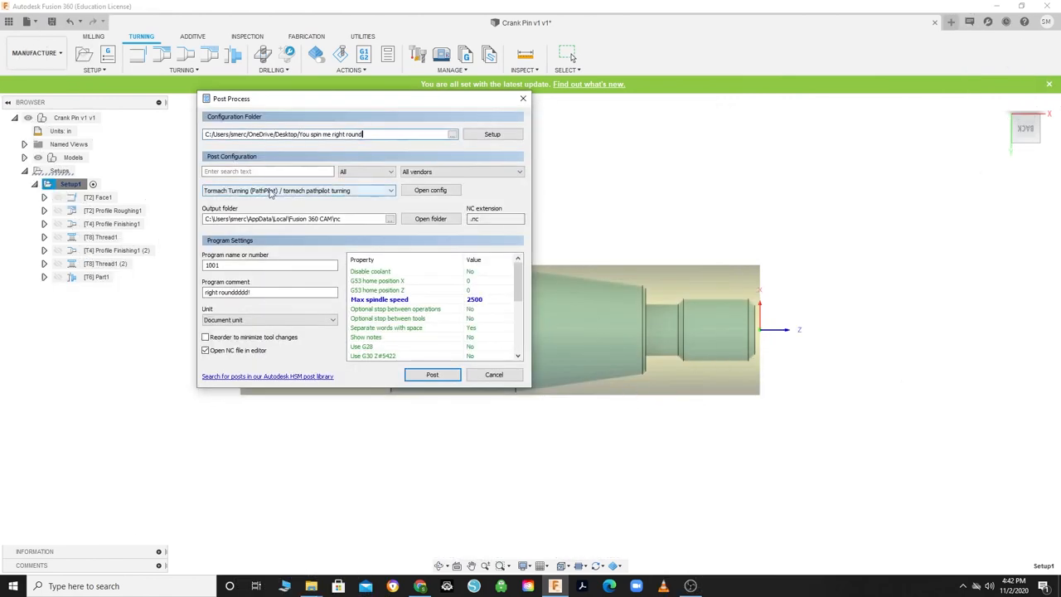
mouse_move(307, 191)
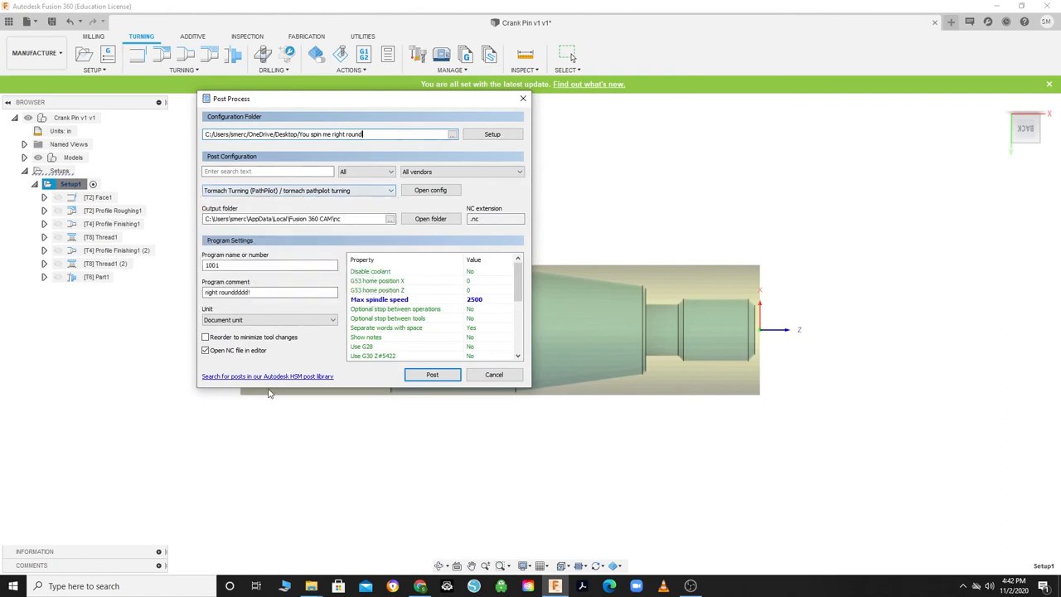
text(you spin me right round baby)
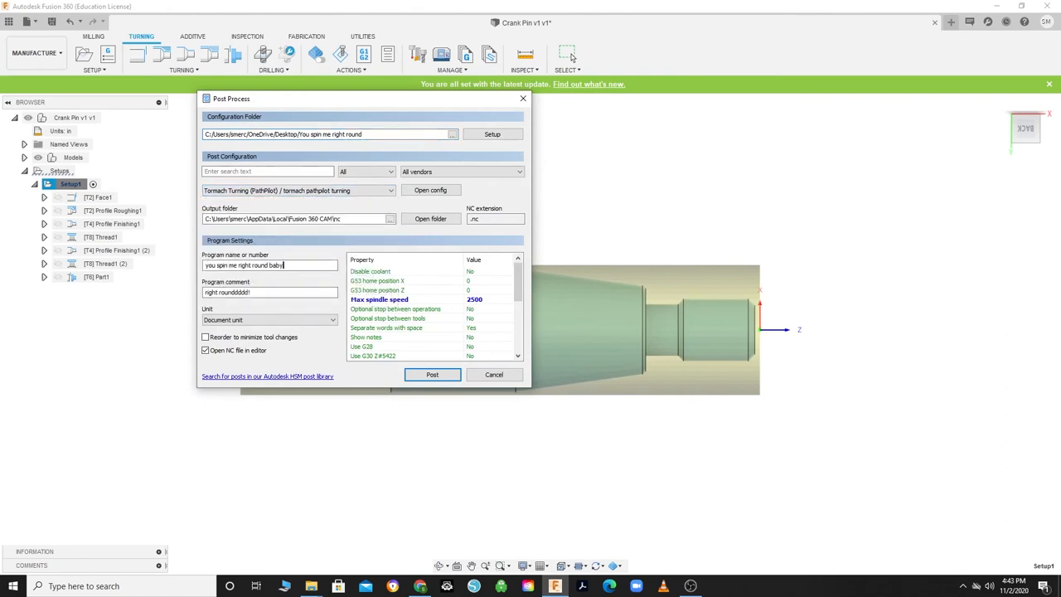
click(487, 300)
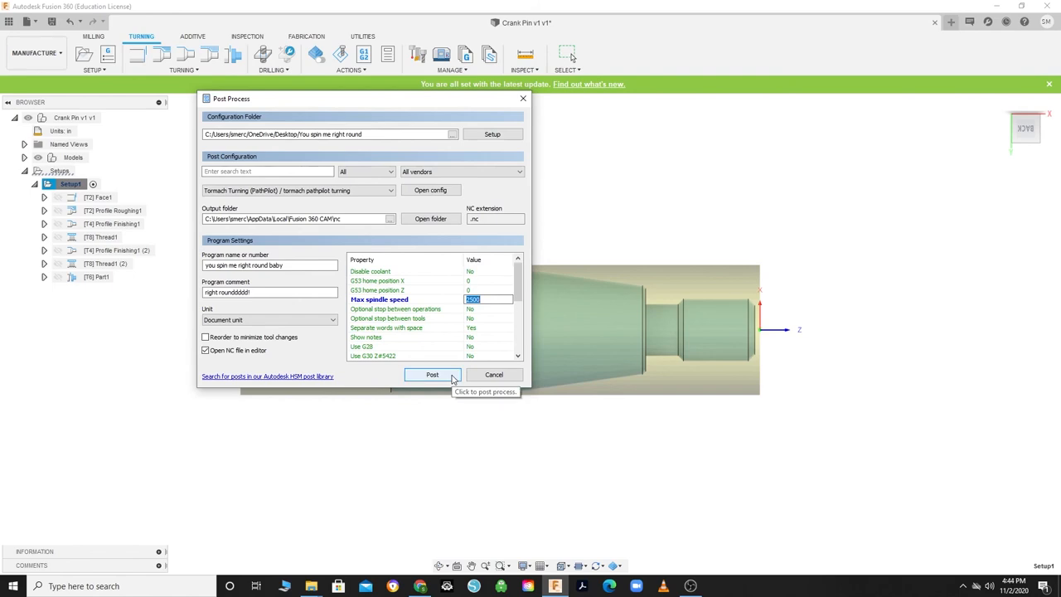
click(432, 374)
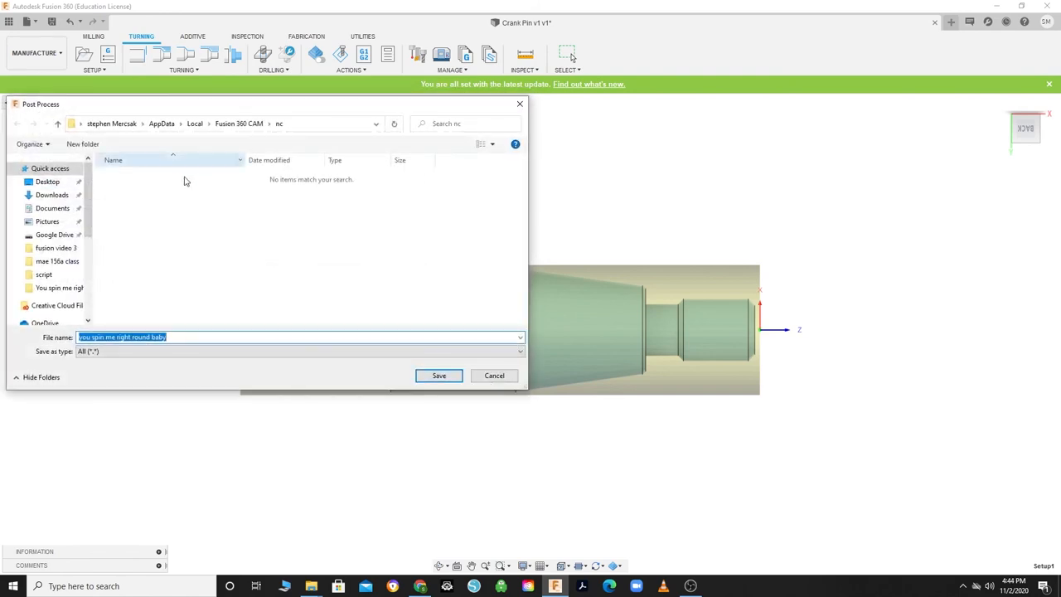
click(439, 375)
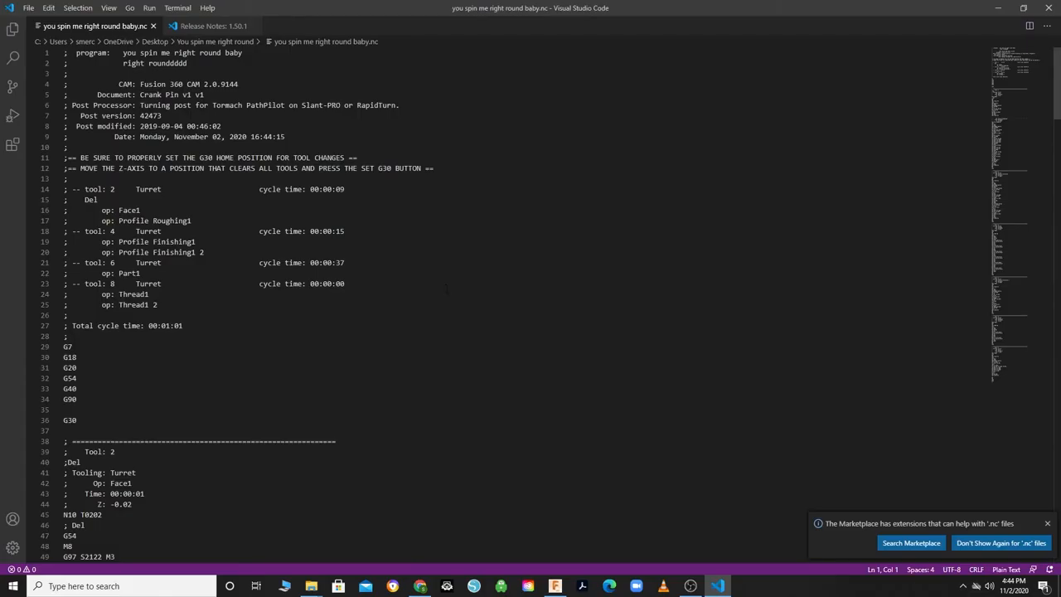